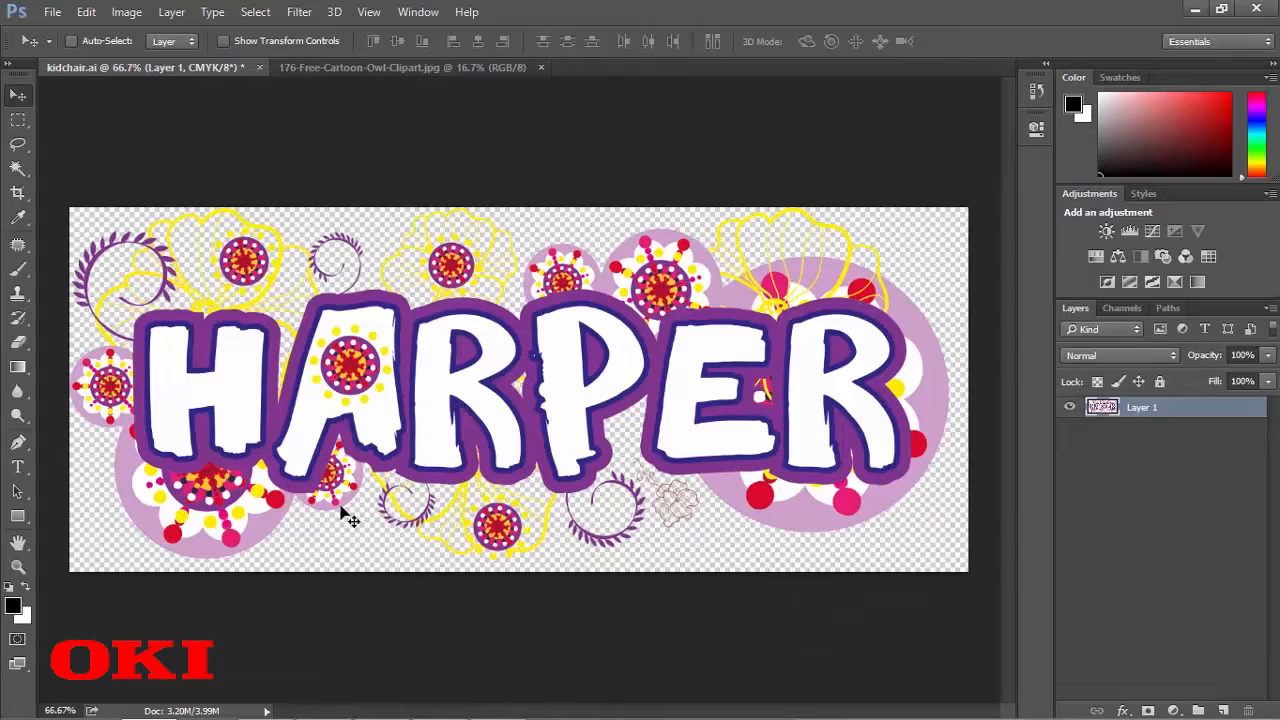
- Switch between the owl and HARPER images, then Magic Wand–select HARPER's transparent background
left_click(400, 67)
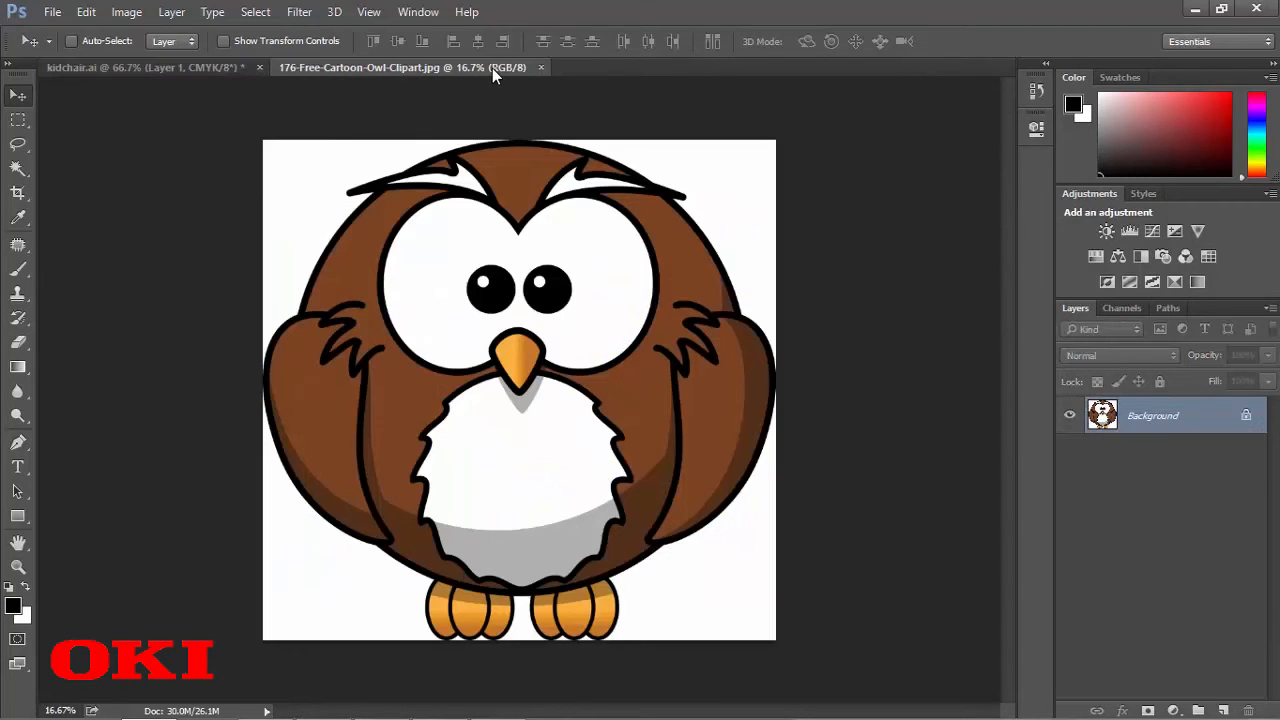
mouse_move(490, 67)
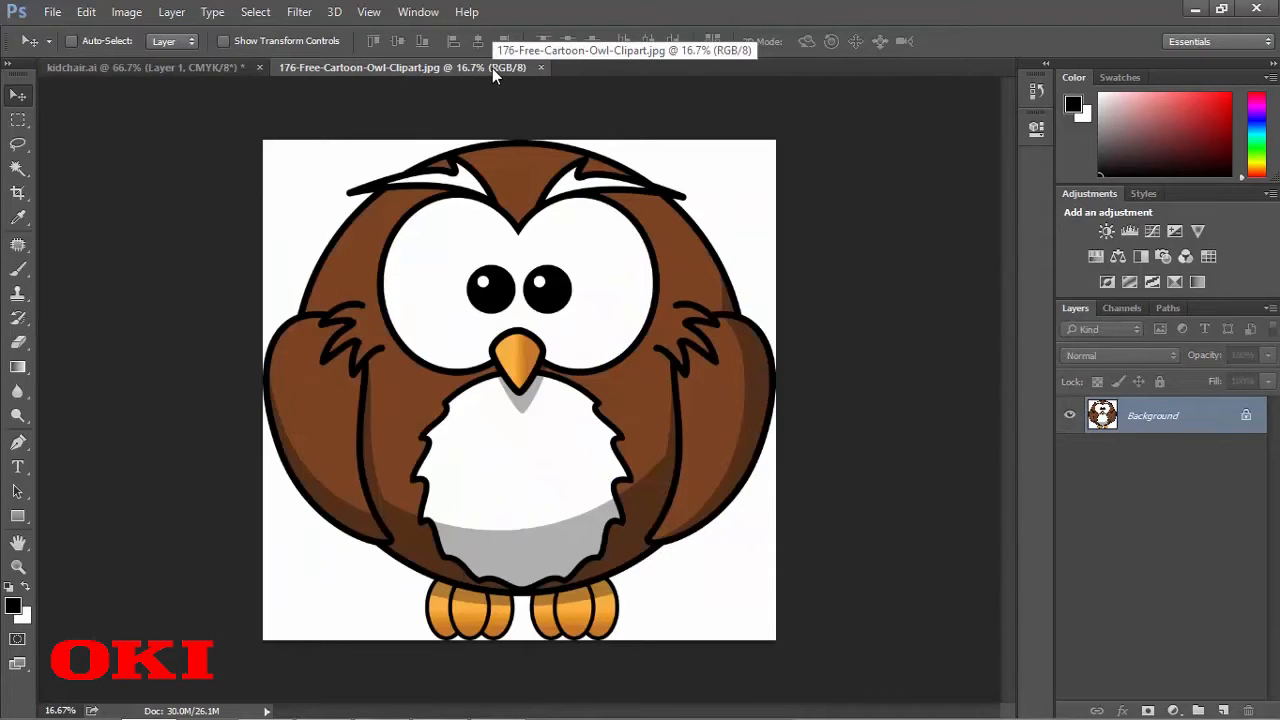
left_click(140, 67)
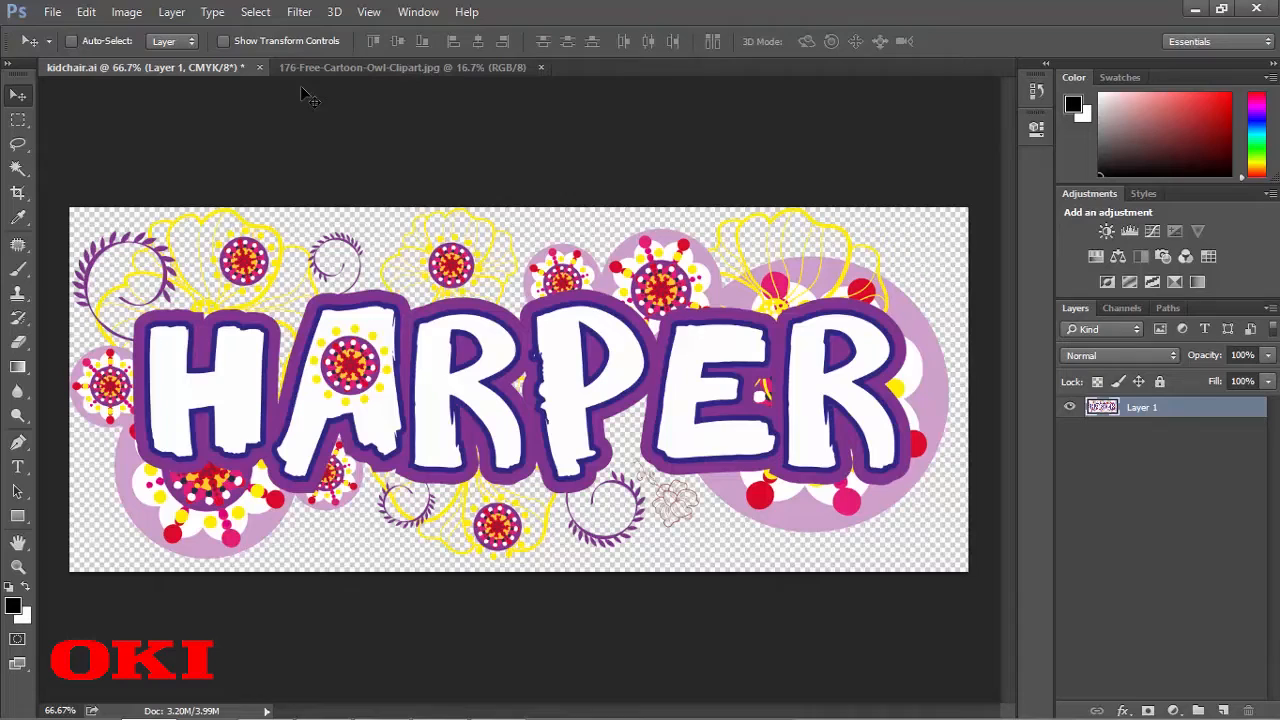
mouse_move(535, 232)
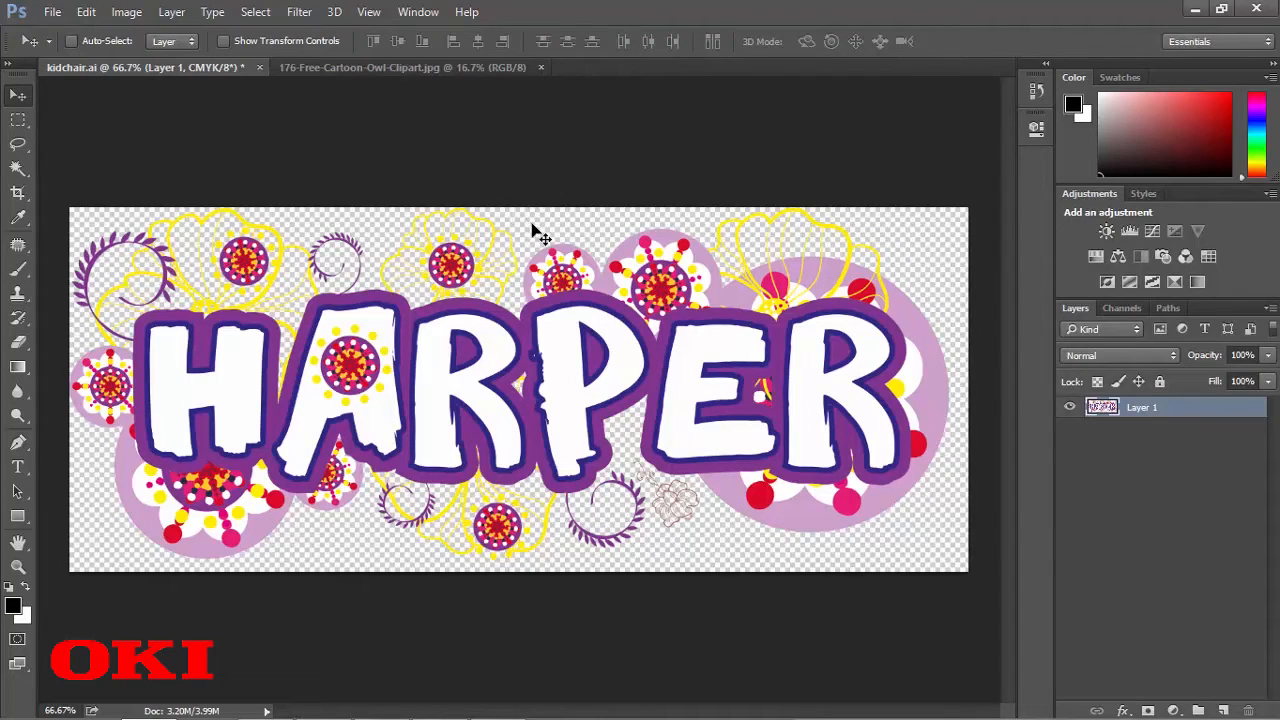
mouse_move(425, 250)
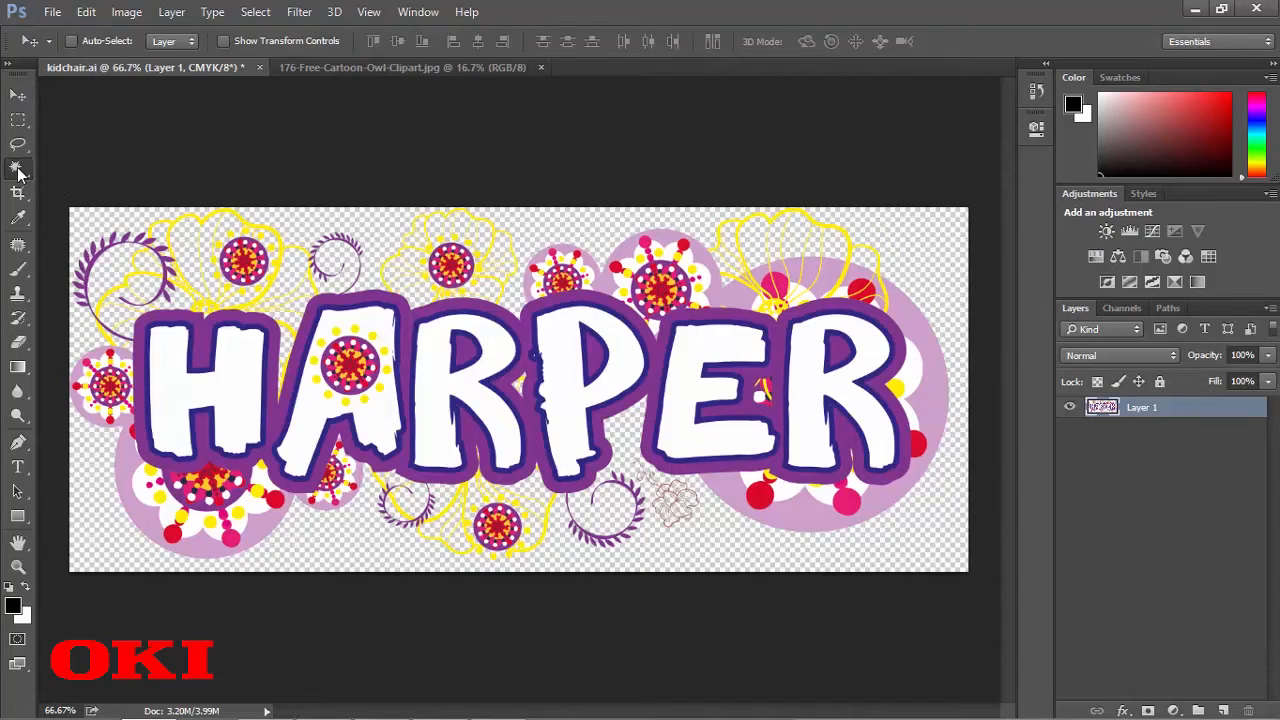
left_click(18, 168)
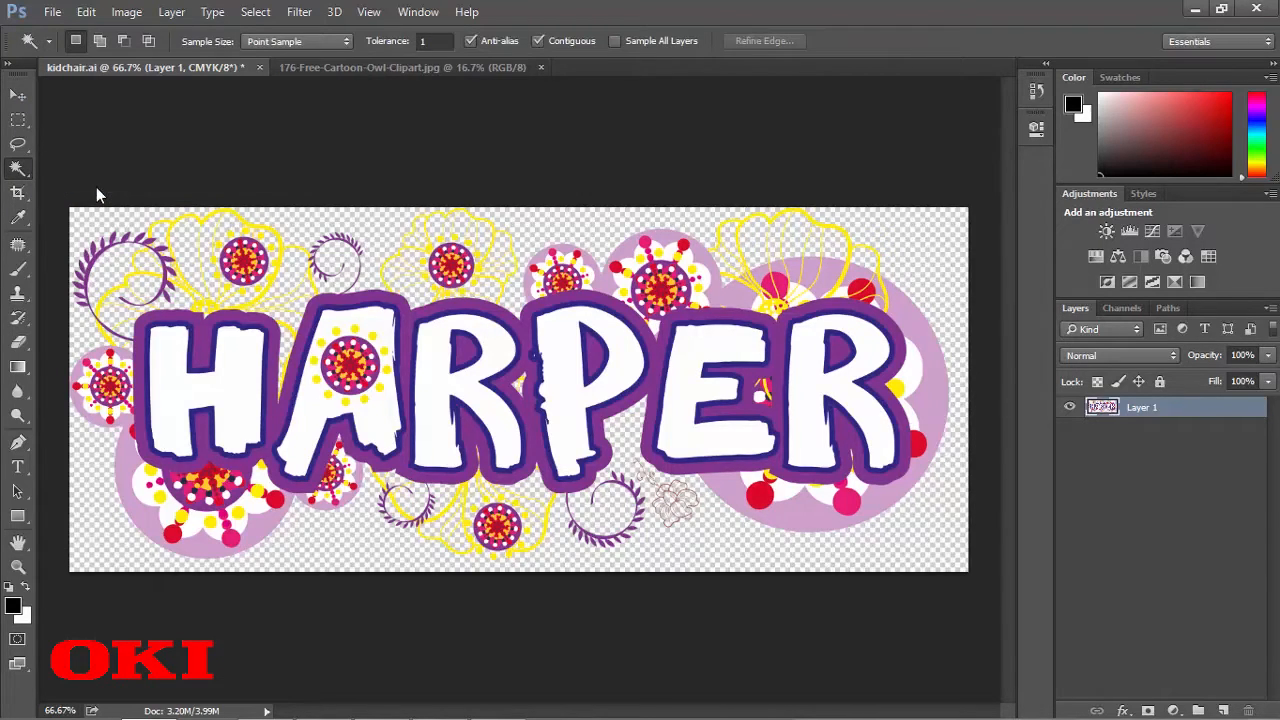
mouse_move(575, 230)
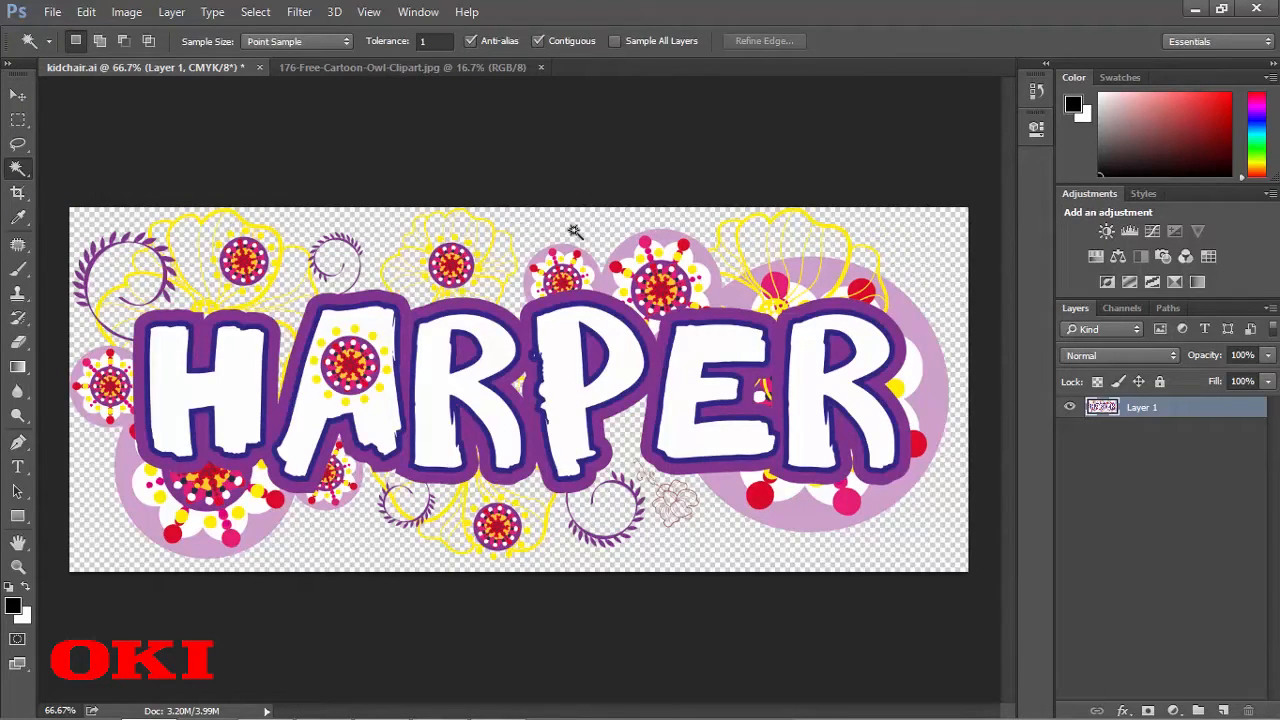
mouse_move(605, 225)
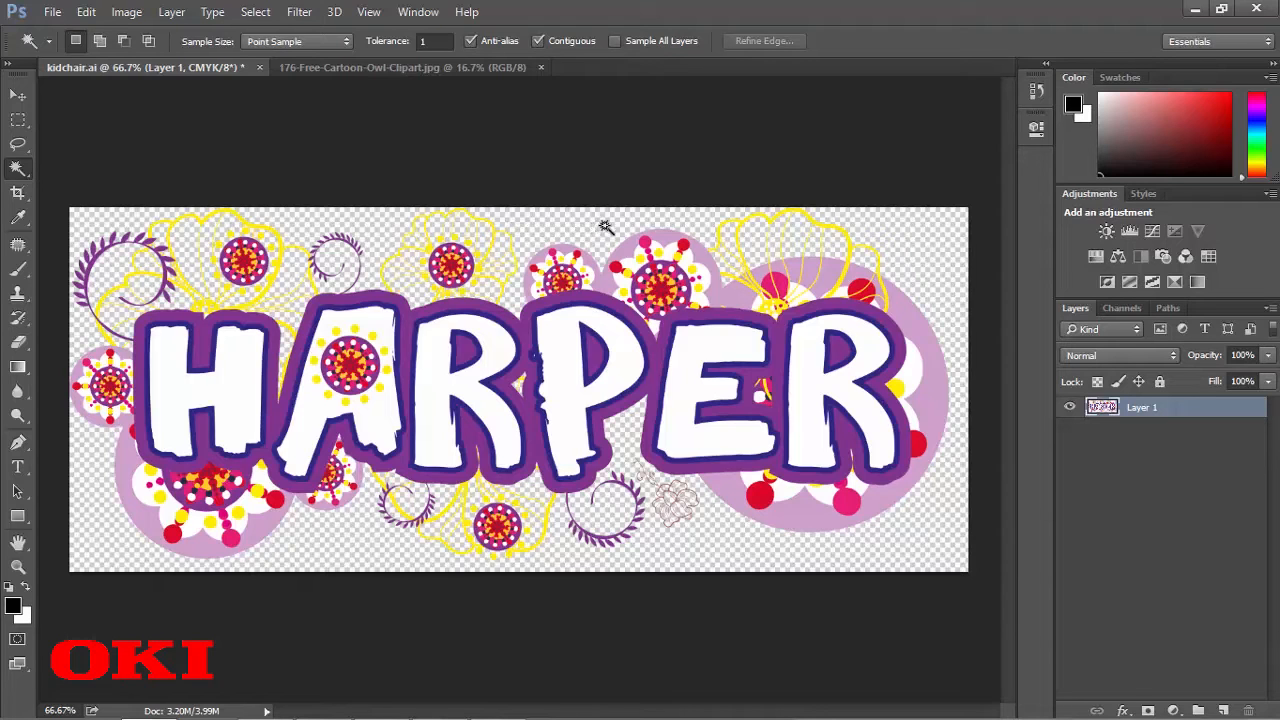
left_click(604, 230)
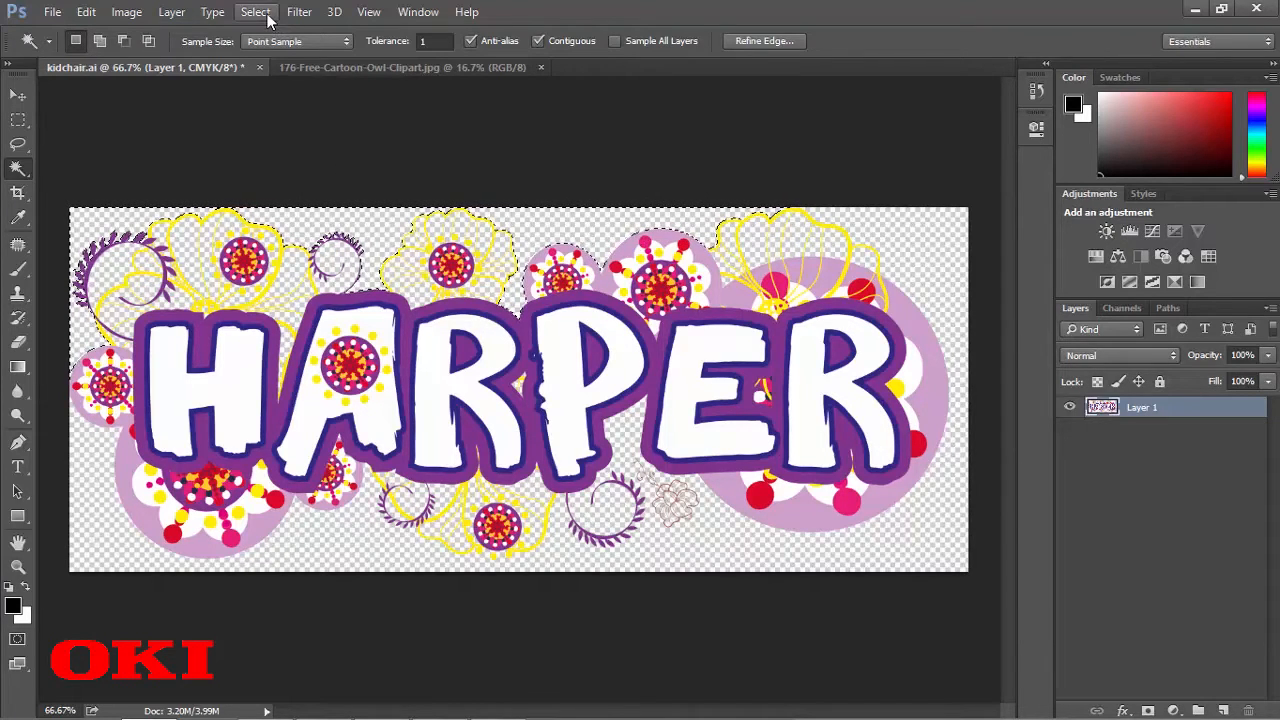
left_click(255, 11)
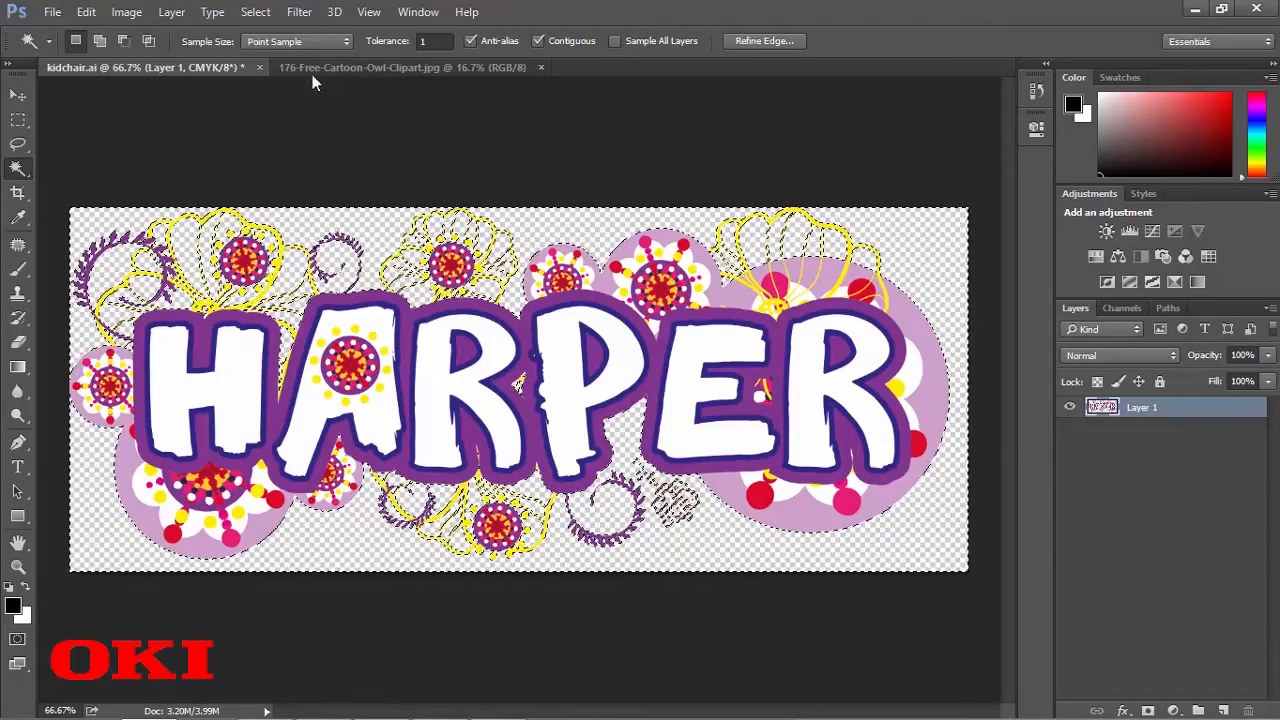
- Bring up the Select menu to invert the HARPER selection
left_click(255, 11)
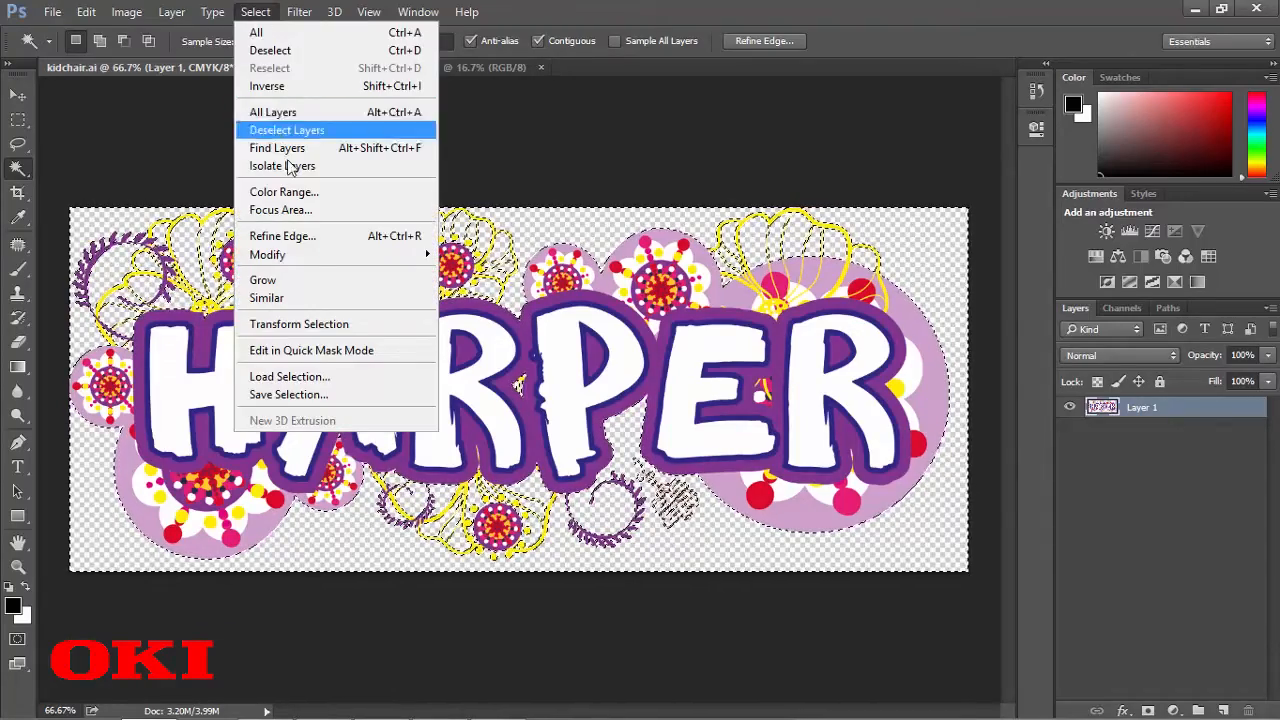
mouse_move(295, 90)
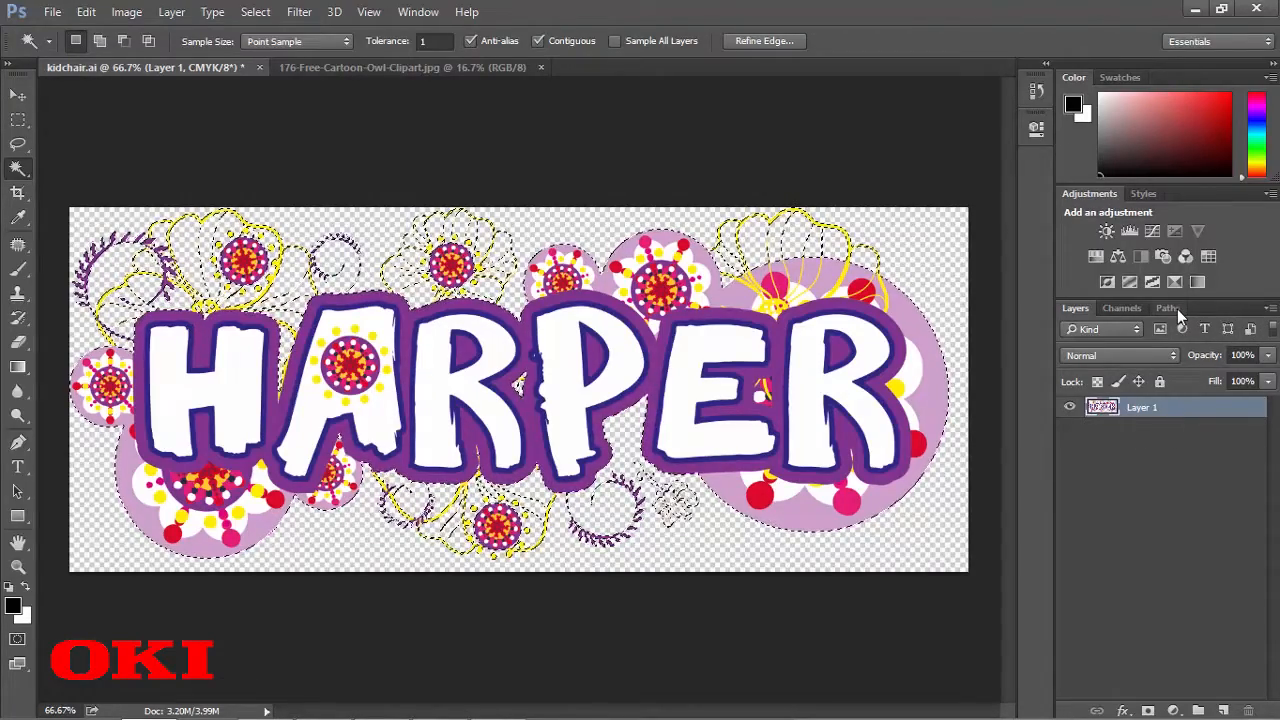
- Create a work path from the HARPER selection with Make Work Path in the Paths panel
left_click(1168, 307)
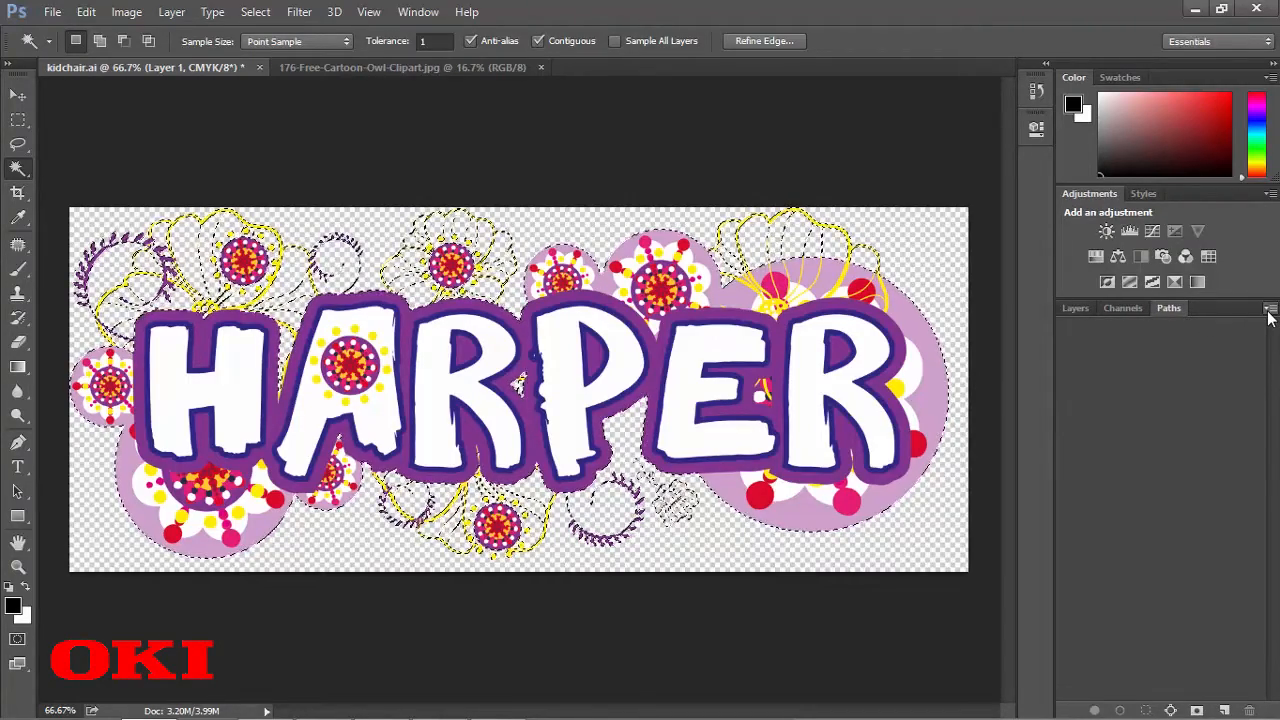
left_click(1268, 308)
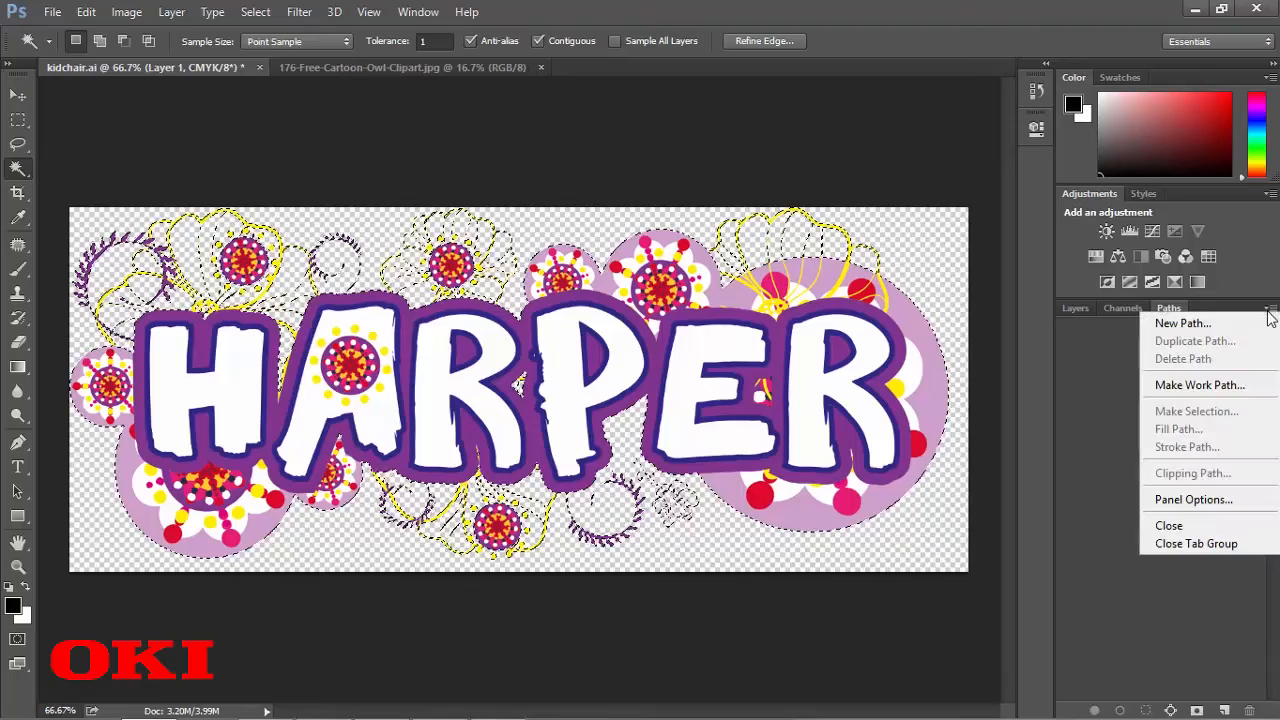
mouse_move(1199, 385)
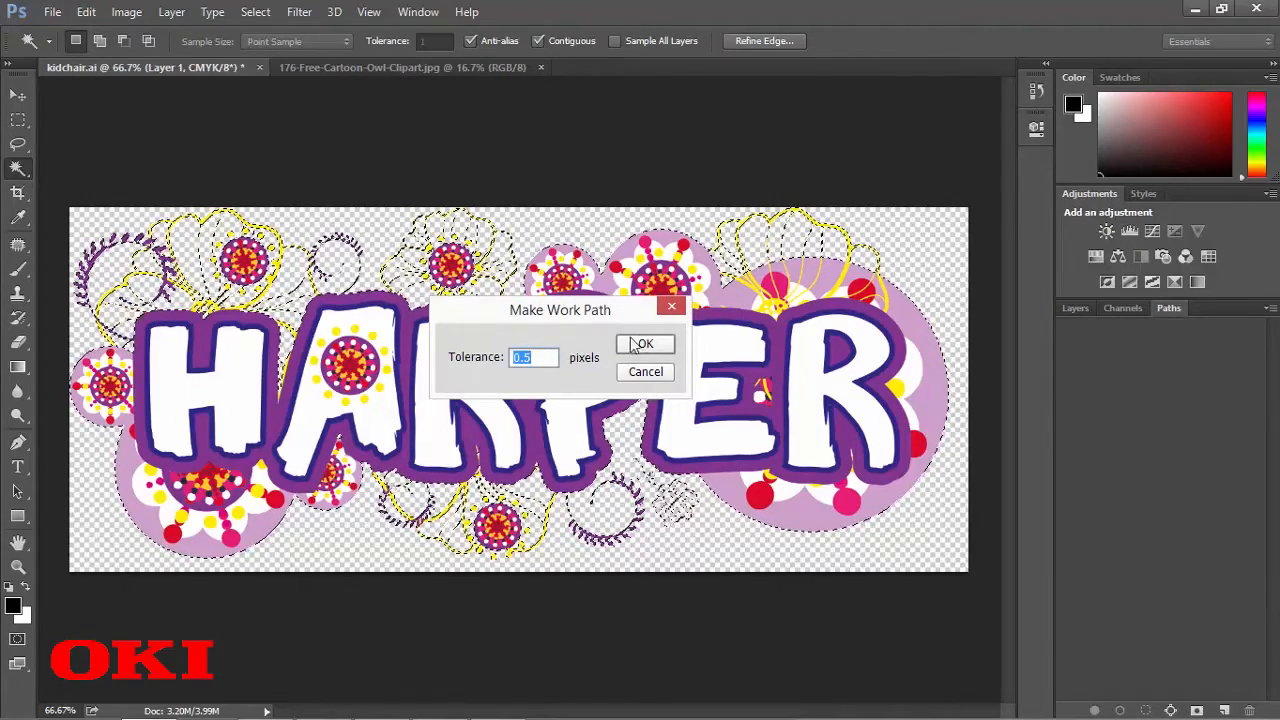
left_click(643, 343)
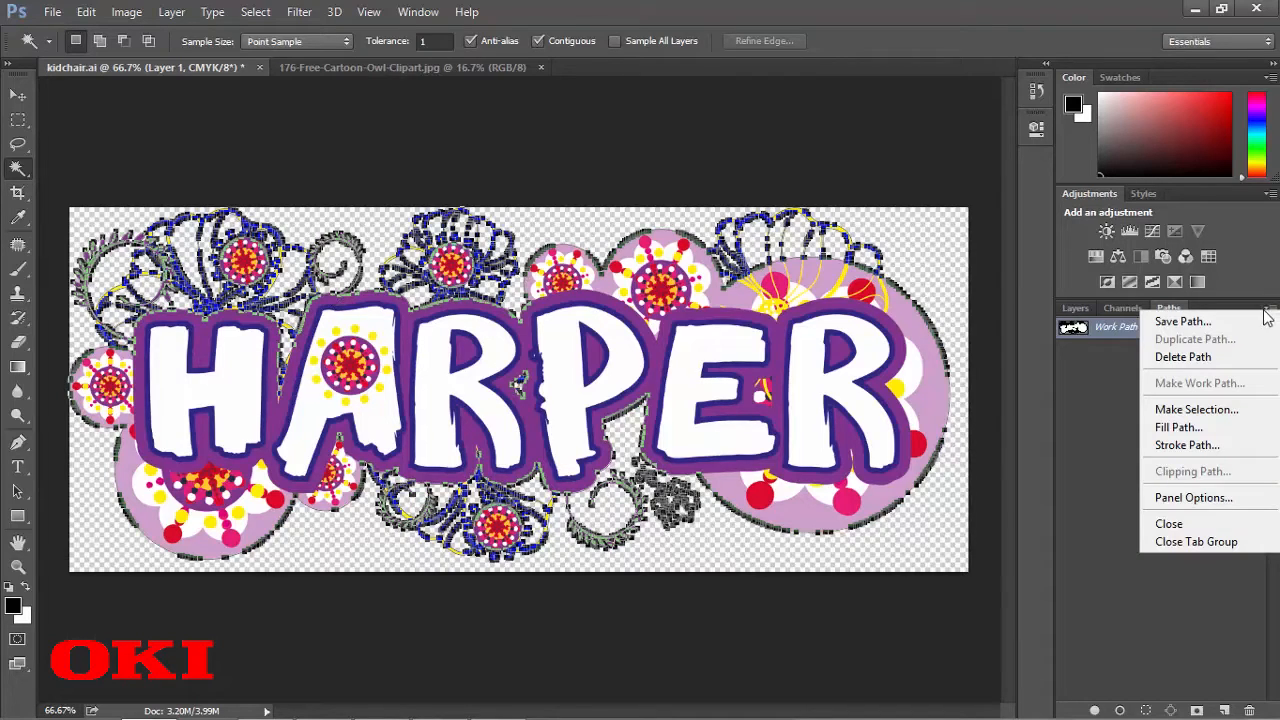
- Save the HARPER work path as Path 1 and set it as clipping path, flatness 0.2
left_click(1183, 321)
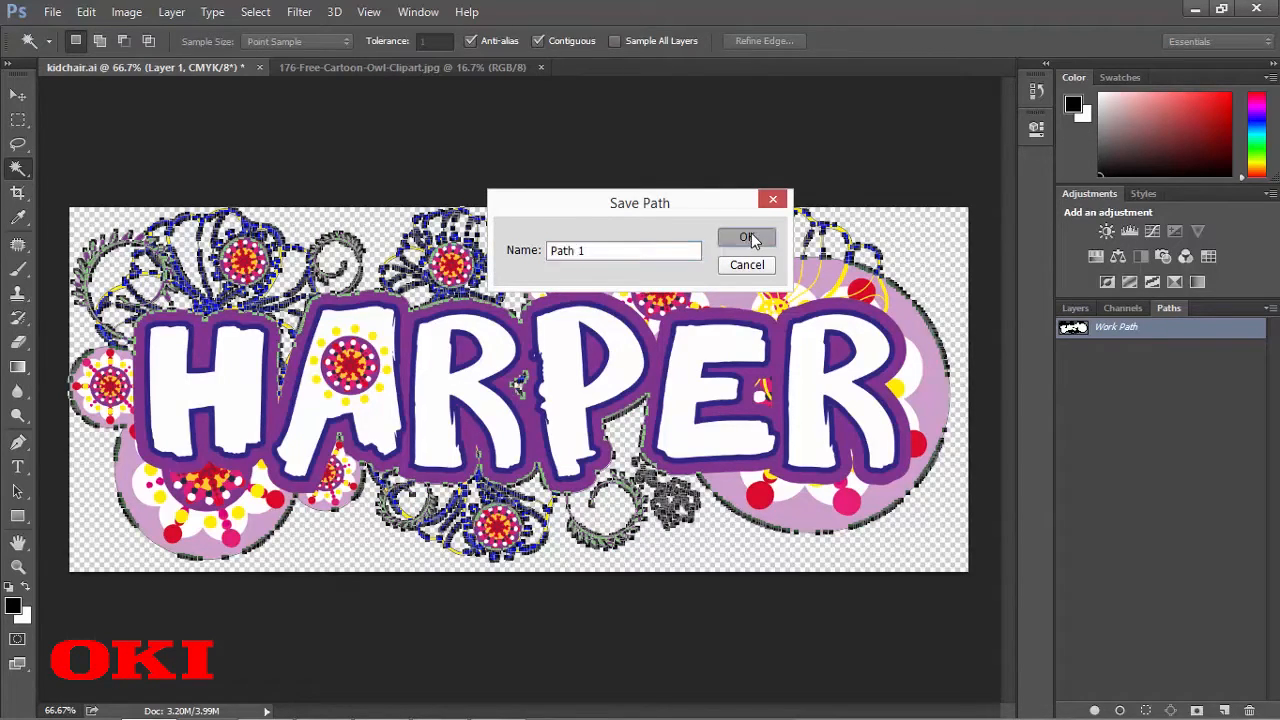
left_click(746, 238)
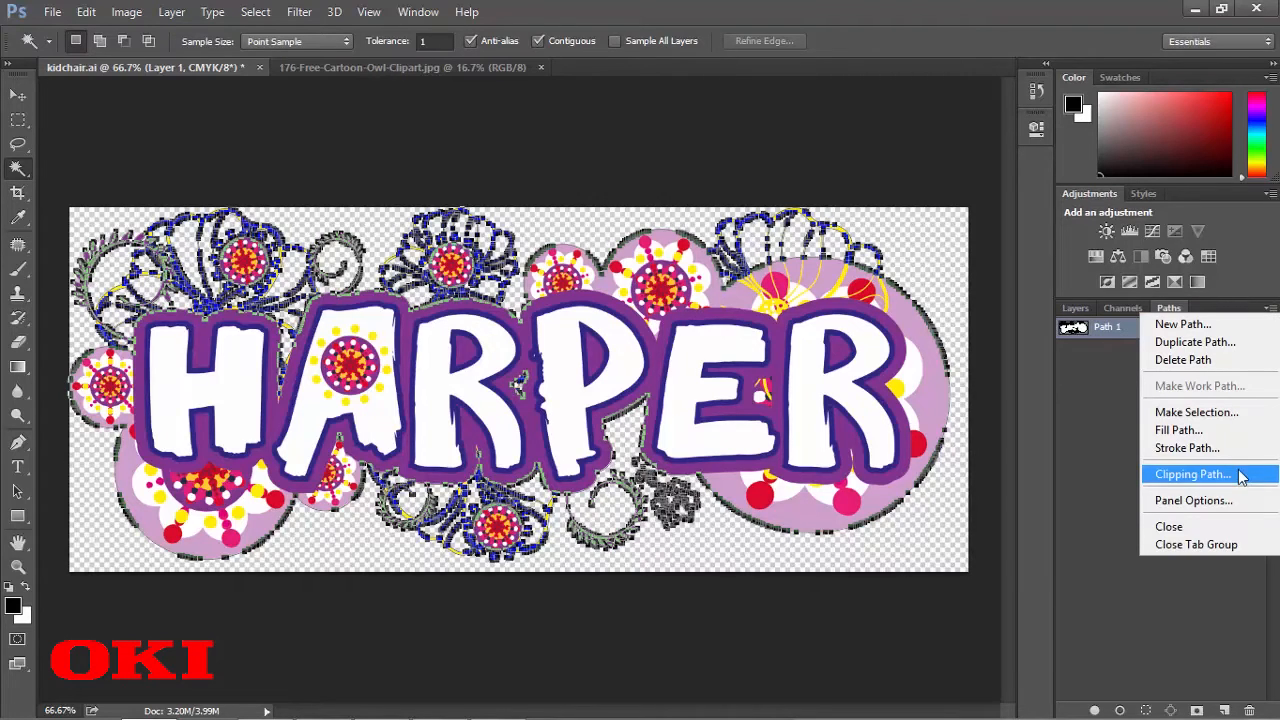
mouse_move(1220, 488)
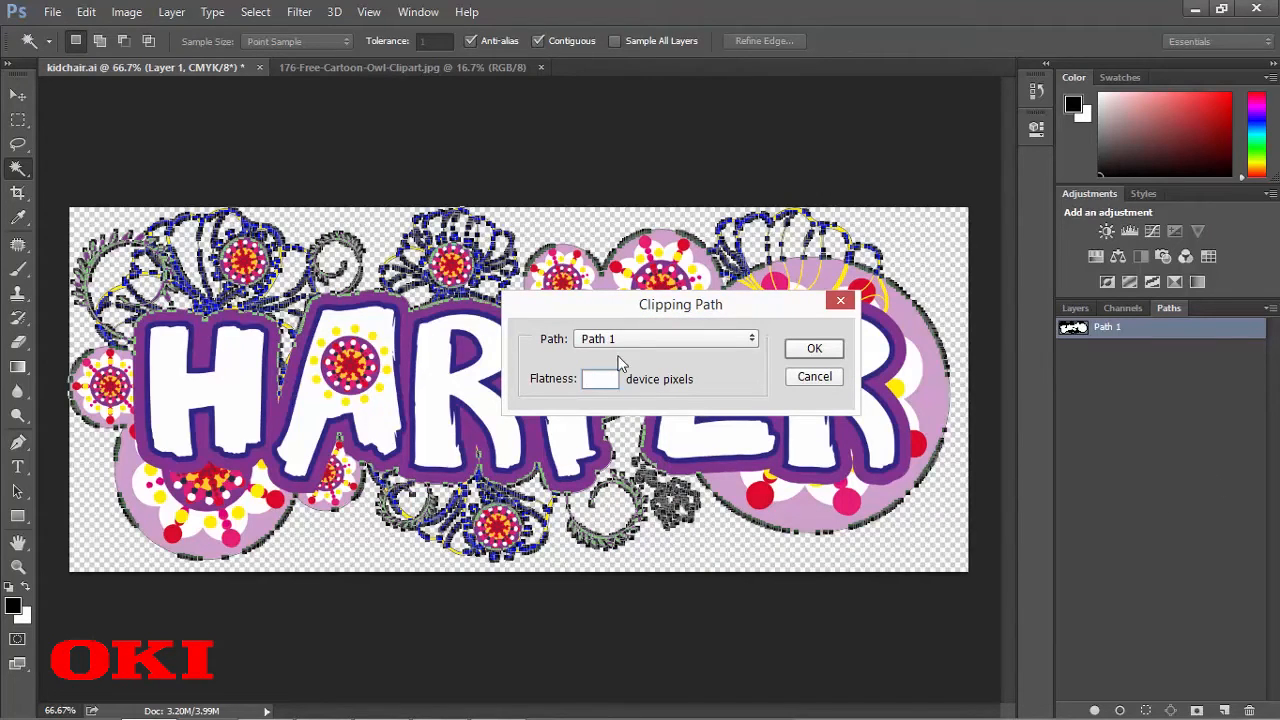
type("0.2")
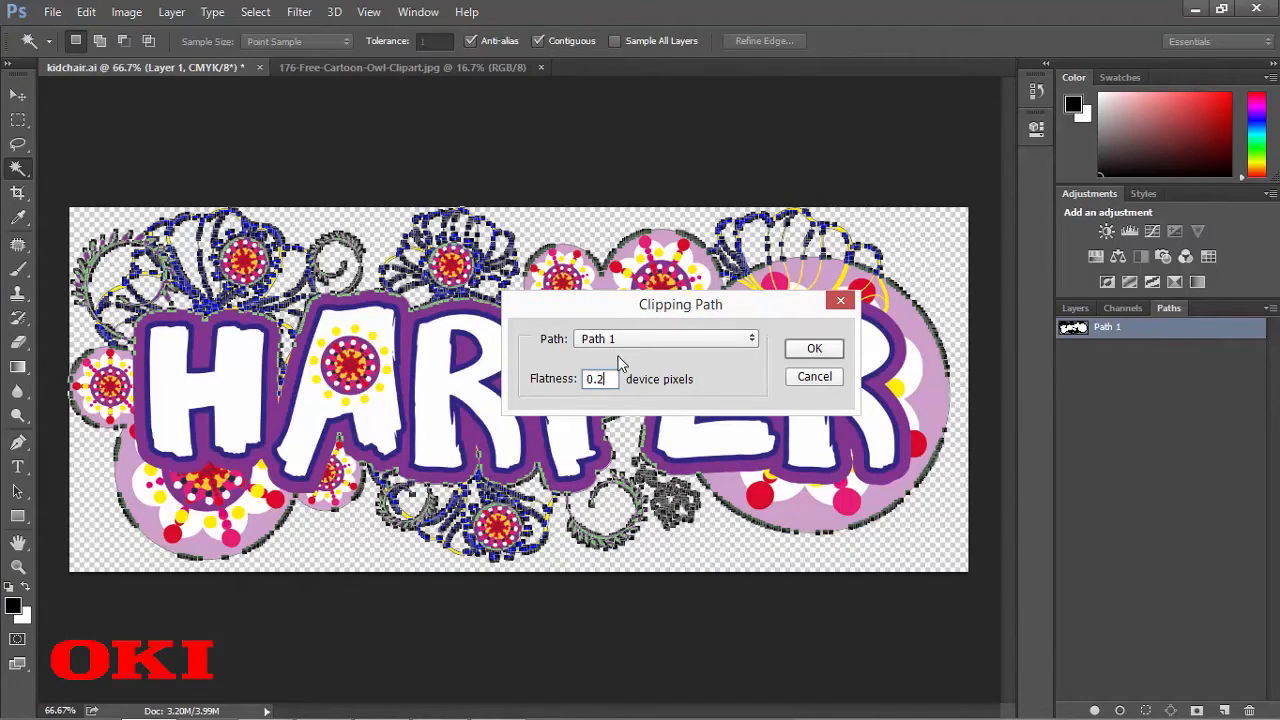
left_click(814, 348)
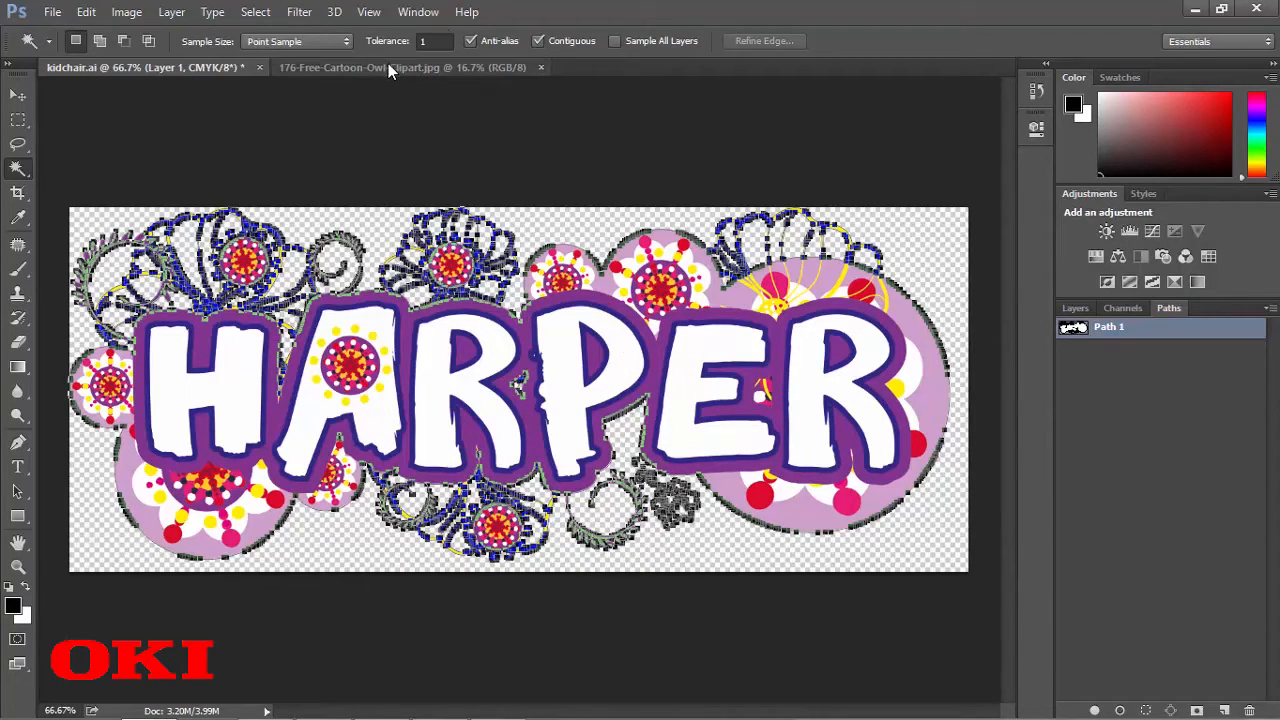
- On the owl image, Magic Wand–select the white background around the owl
left_click(400, 67)
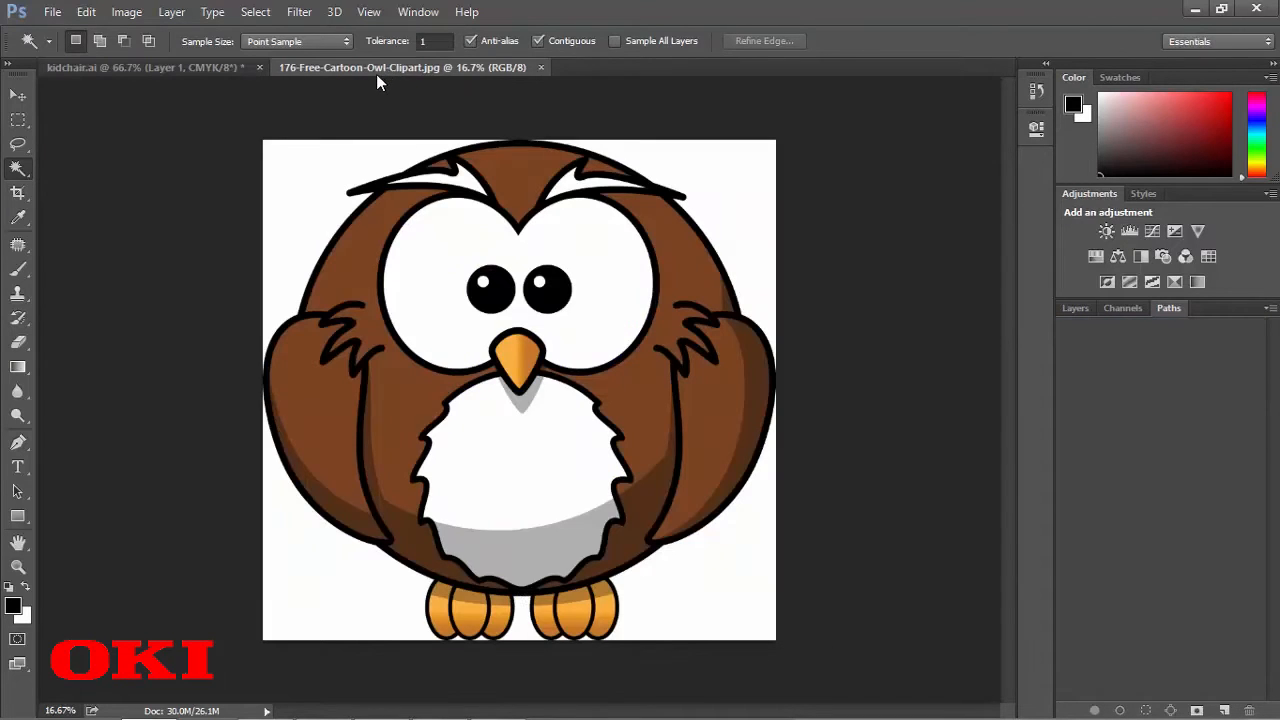
mouse_move(342, 90)
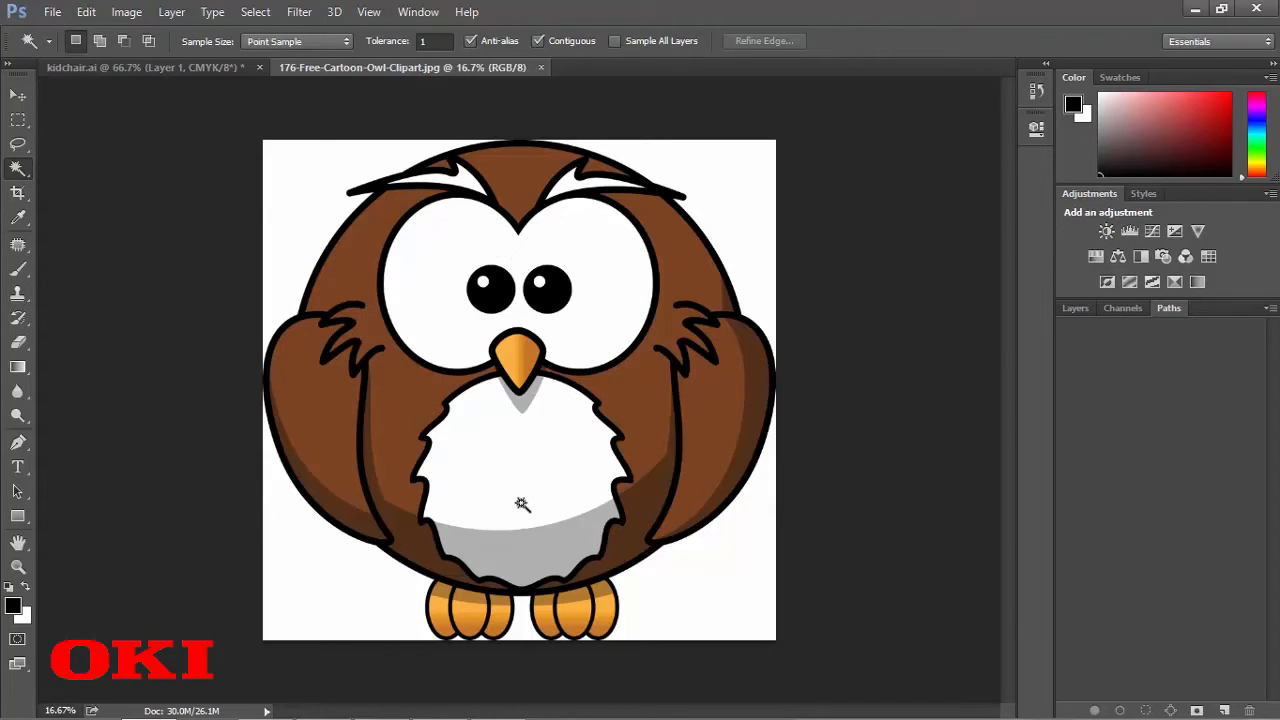
mouse_move(568, 340)
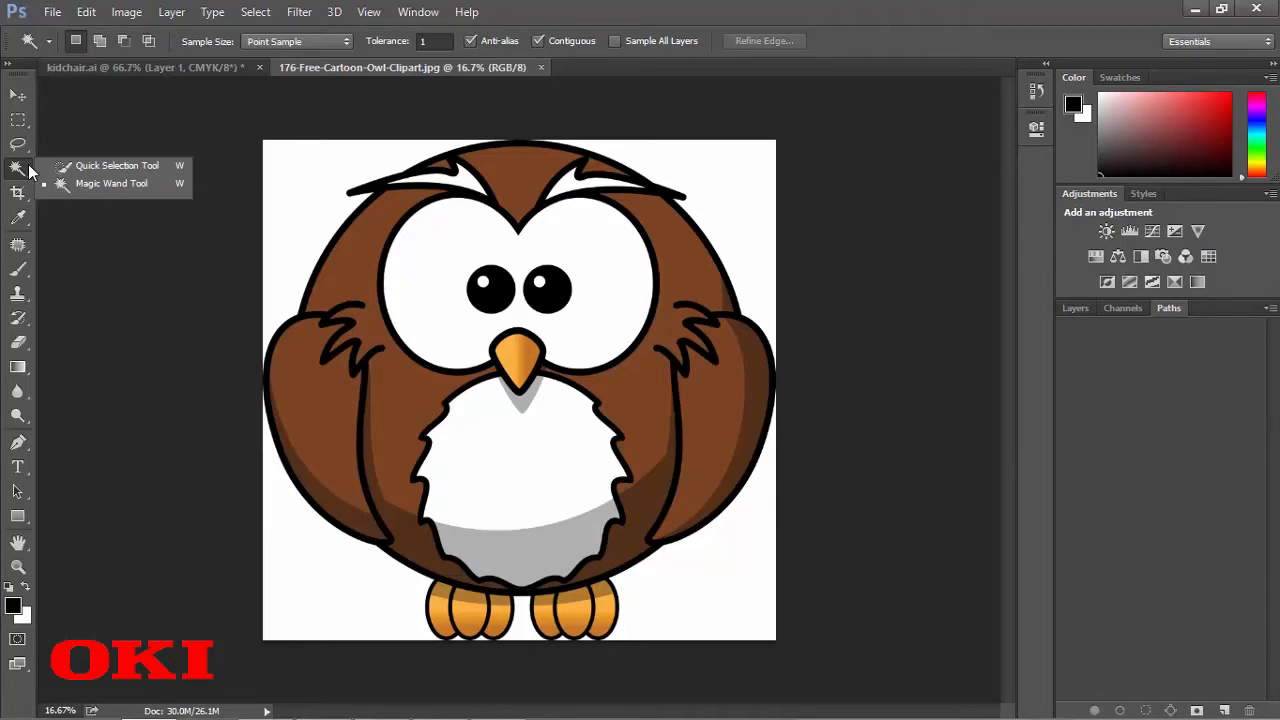
mouse_move(111, 183)
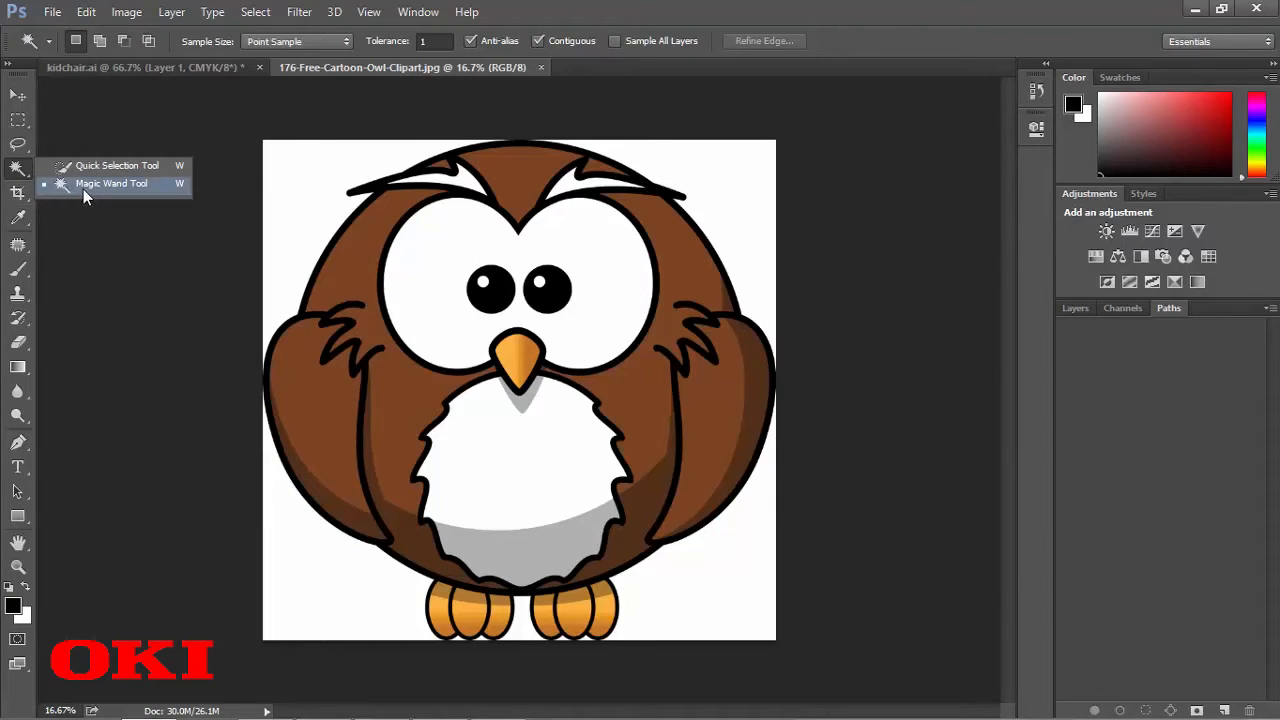
left_click(111, 183)
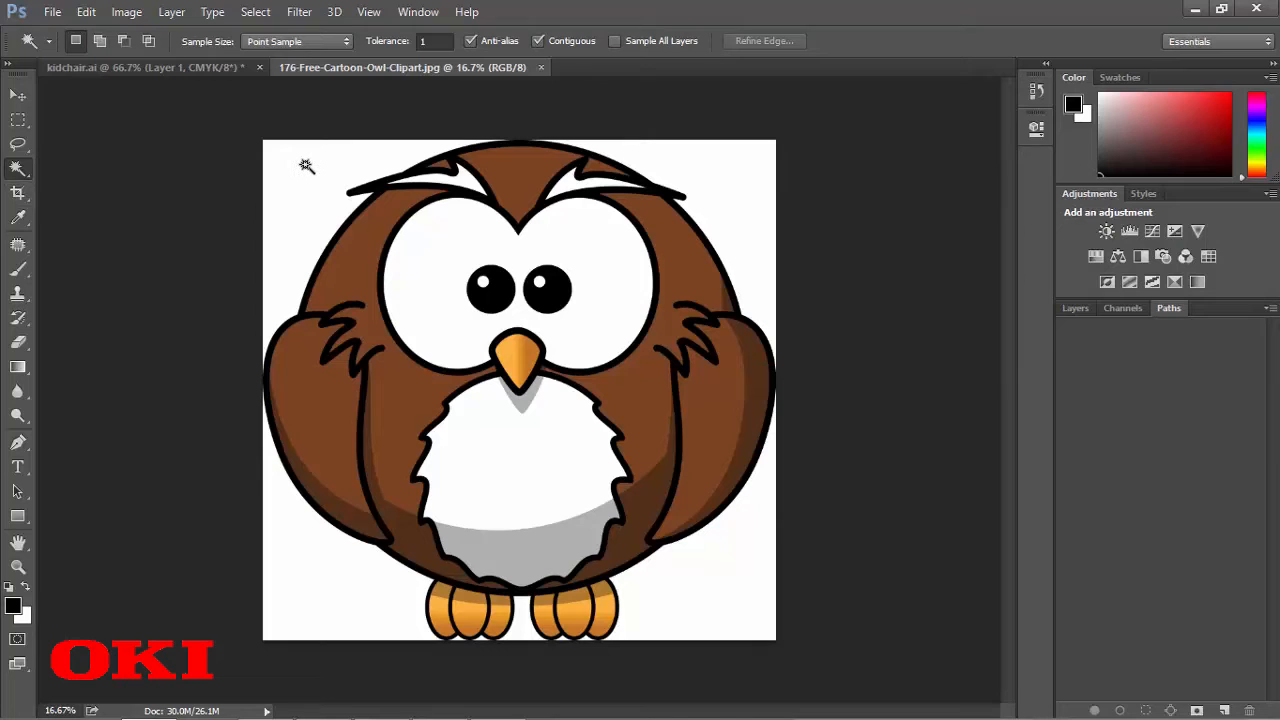
left_click(307, 167)
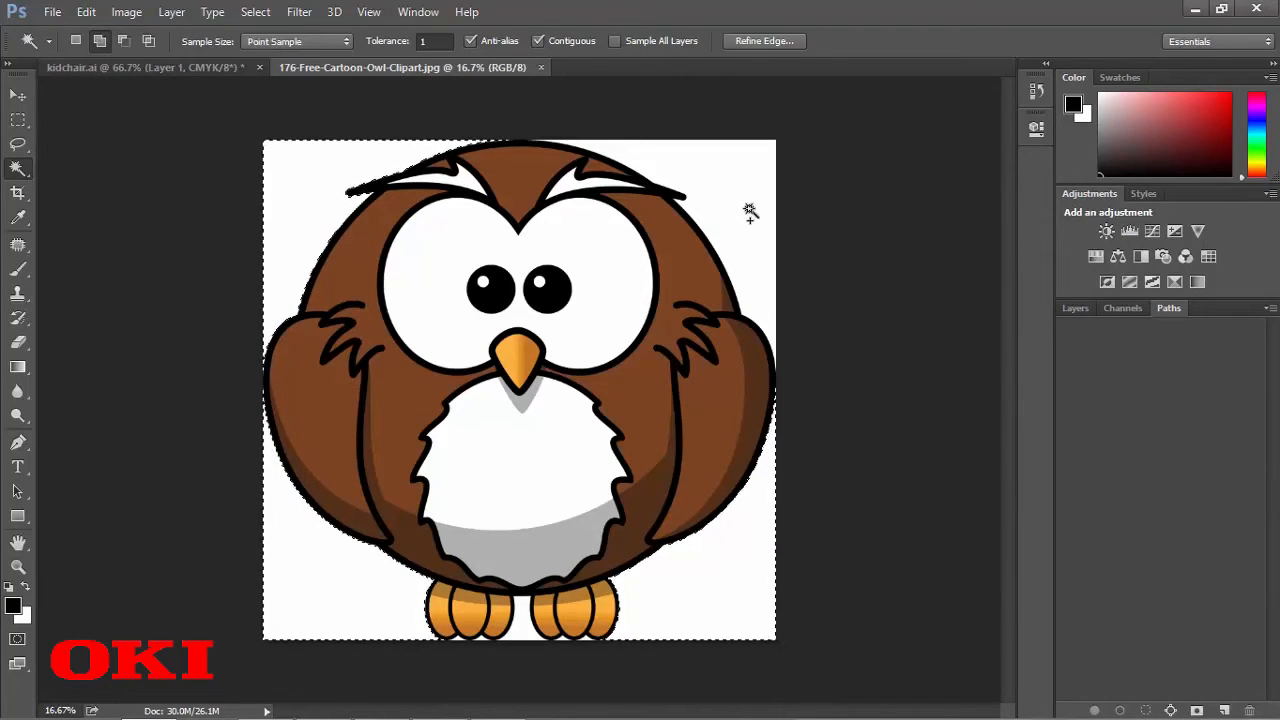
mouse_move(520, 625)
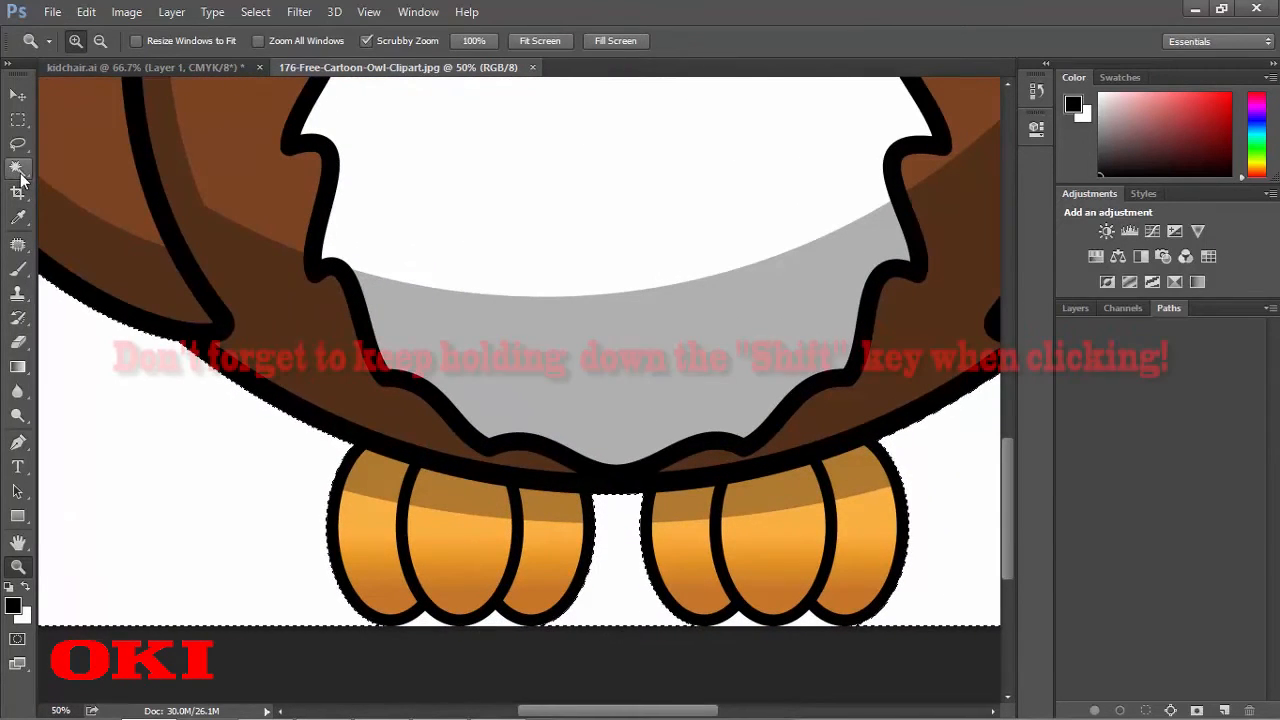
- Zoom out and unlock the owl's Background layer into an editable Layer 0
left_click(18, 167)
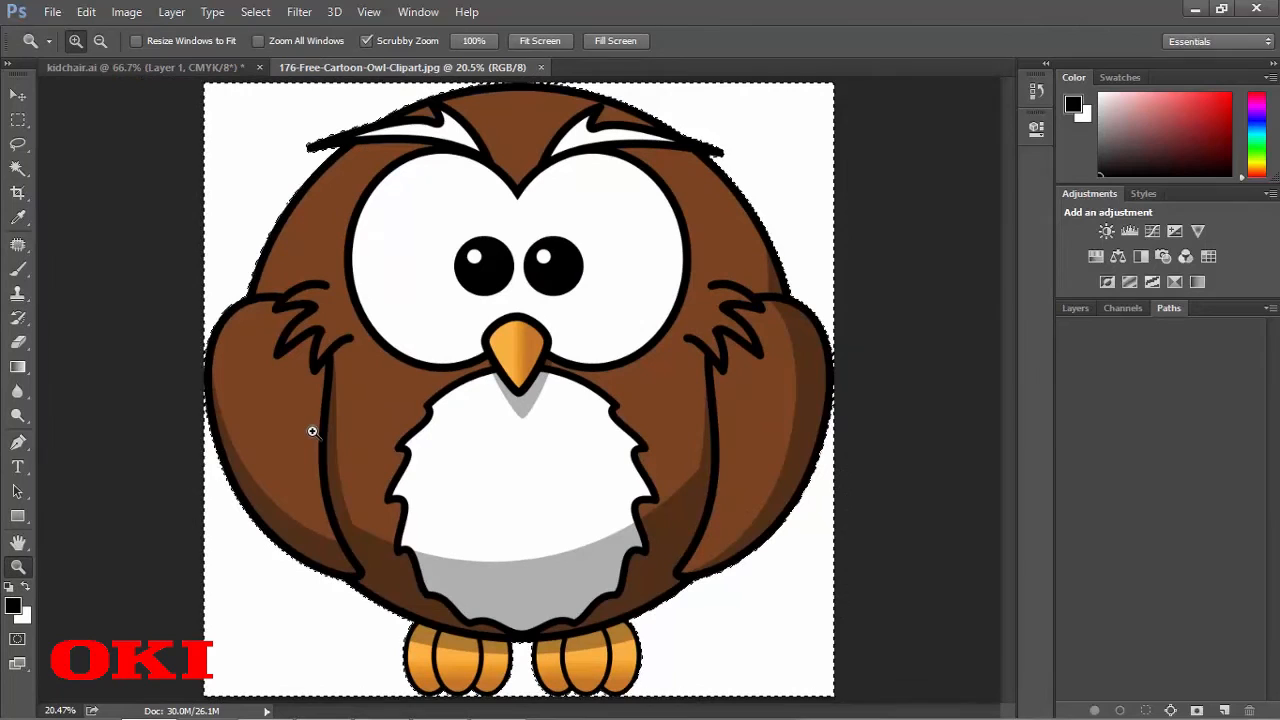
left_click(1075, 307)
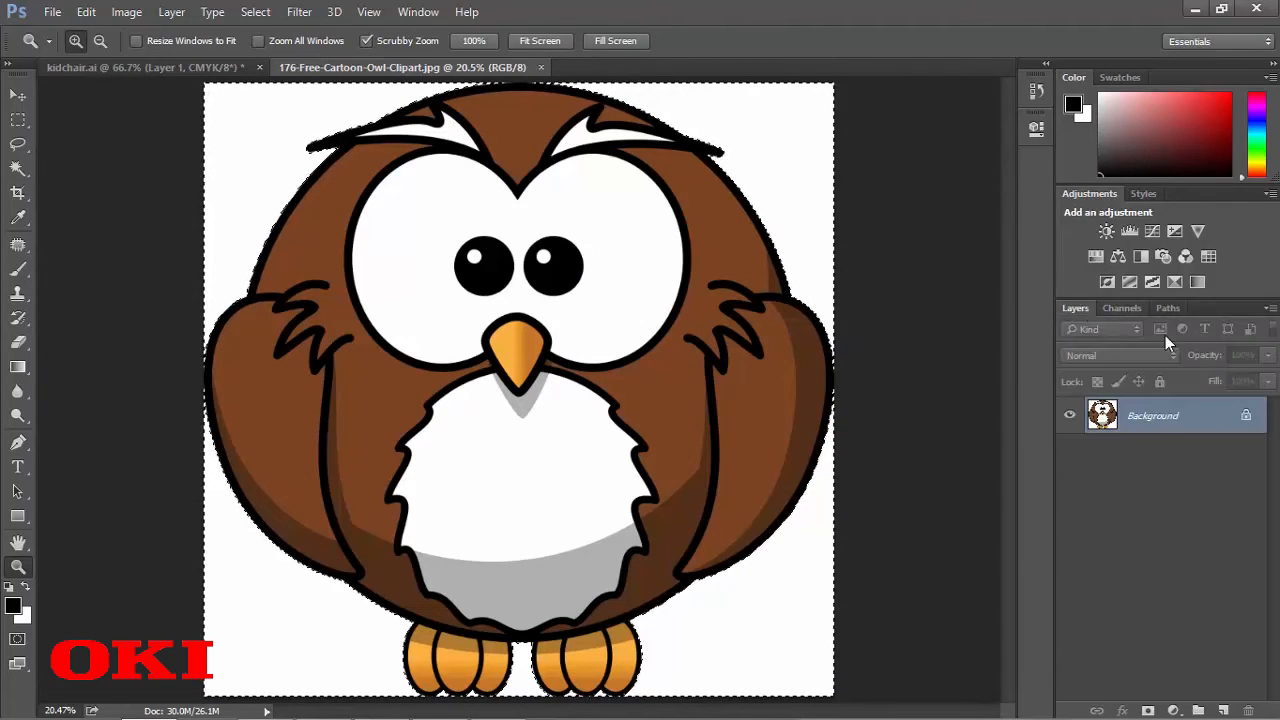
mouse_move(1250, 430)
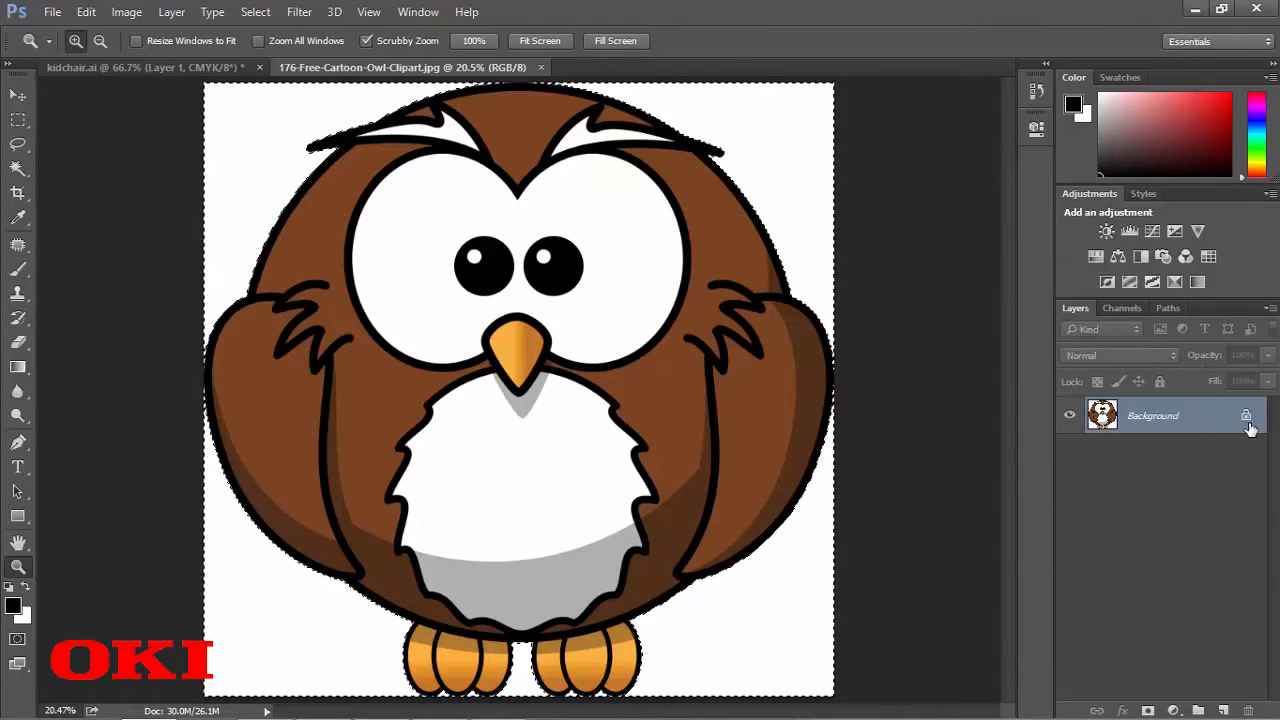
double_click(1152, 415)
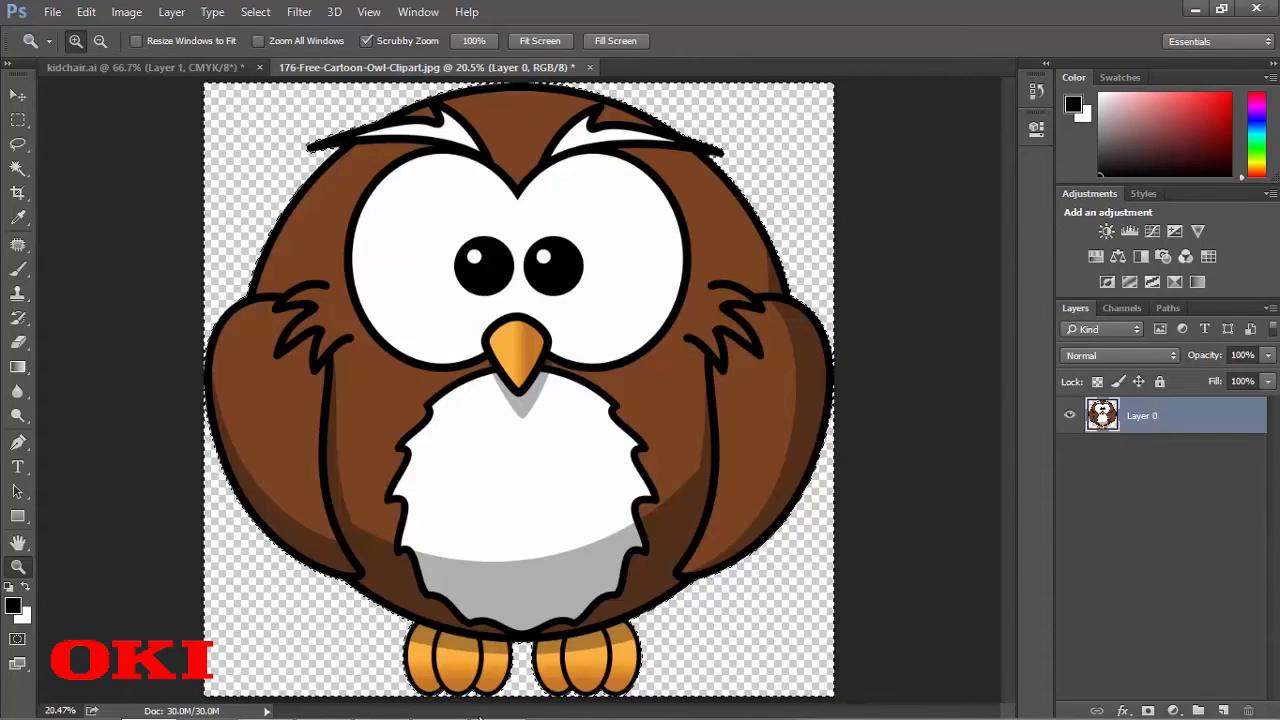
- Invert the selection to the owl and bring up the Paths panel menu
left_click(255, 12)
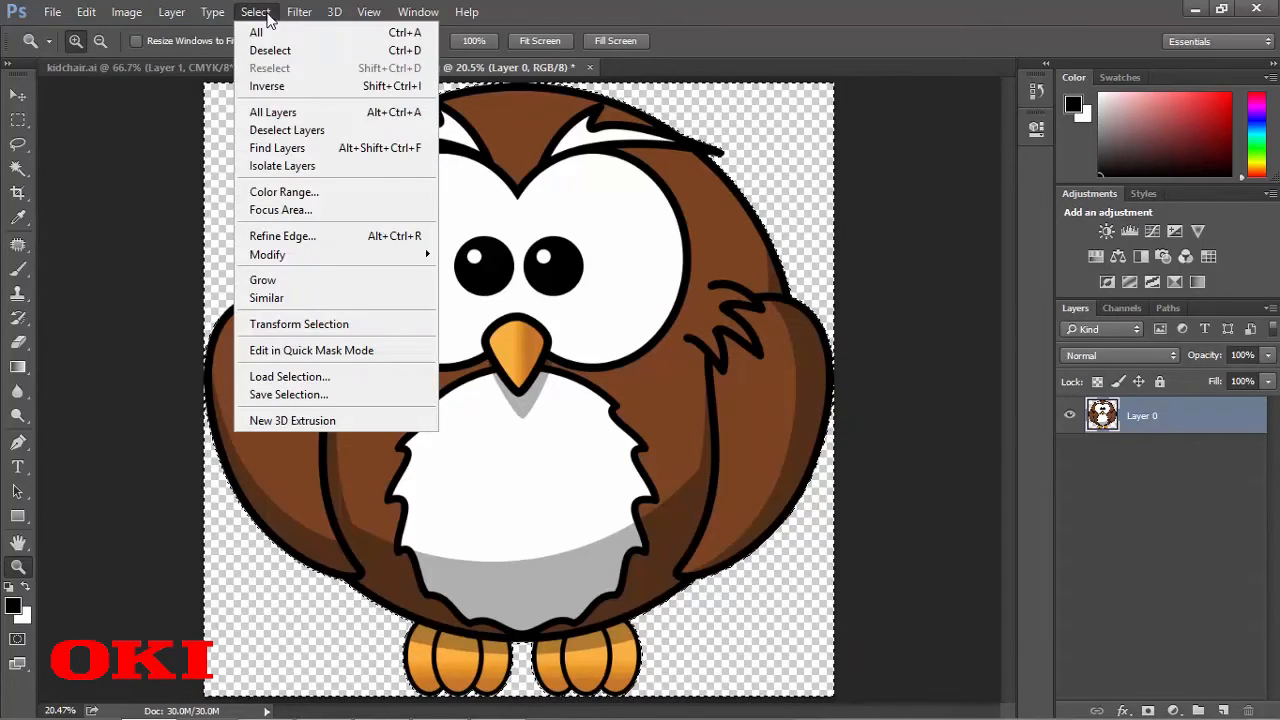
mouse_move(256, 32)
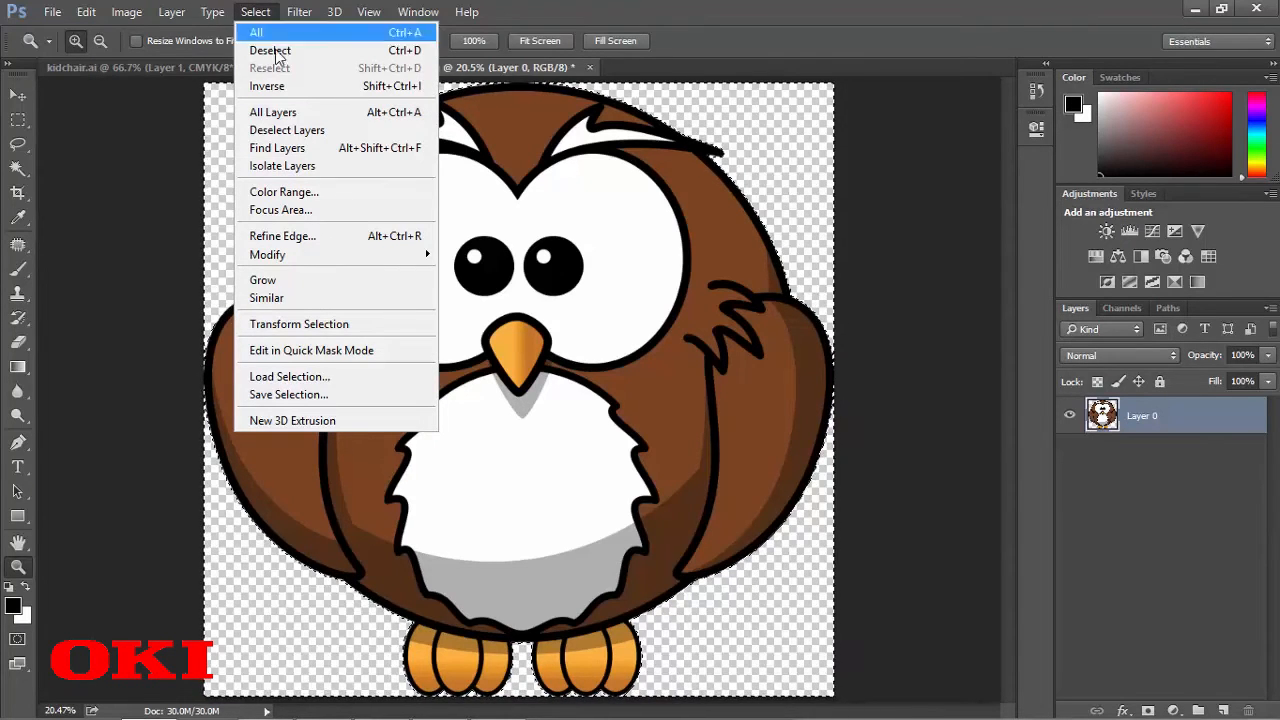
mouse_move(267, 86)
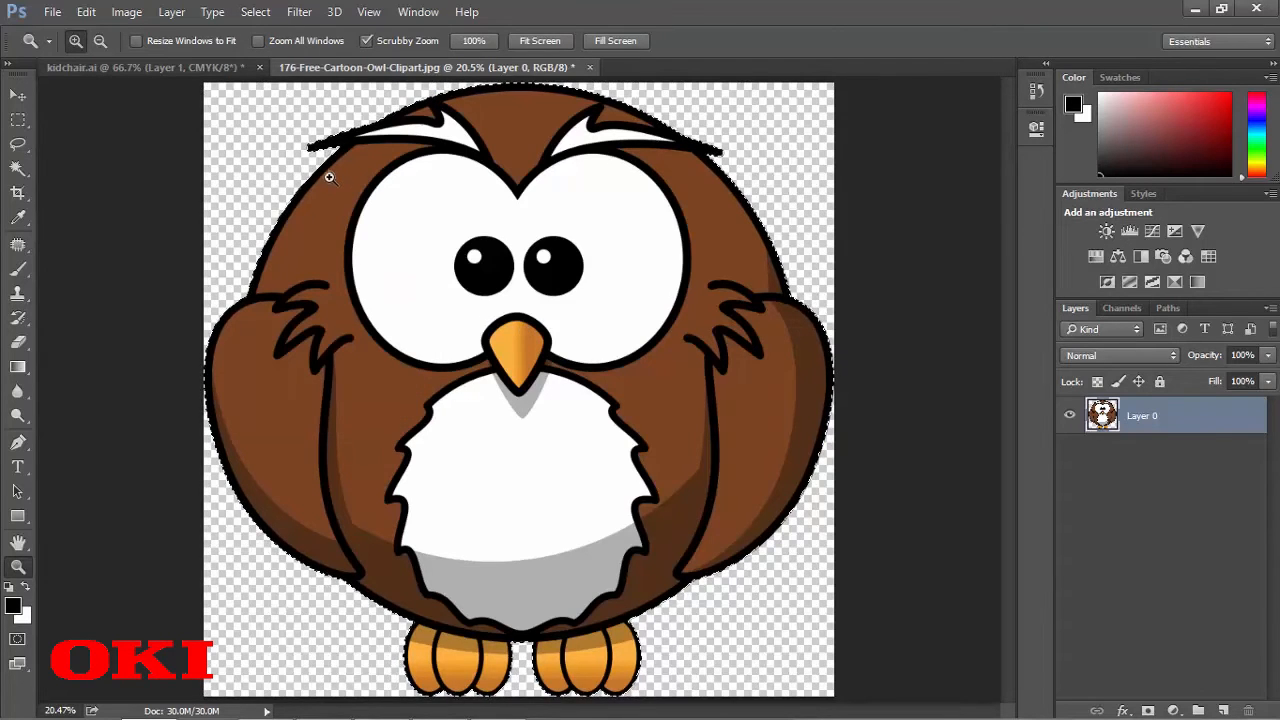
mouse_move(683, 515)
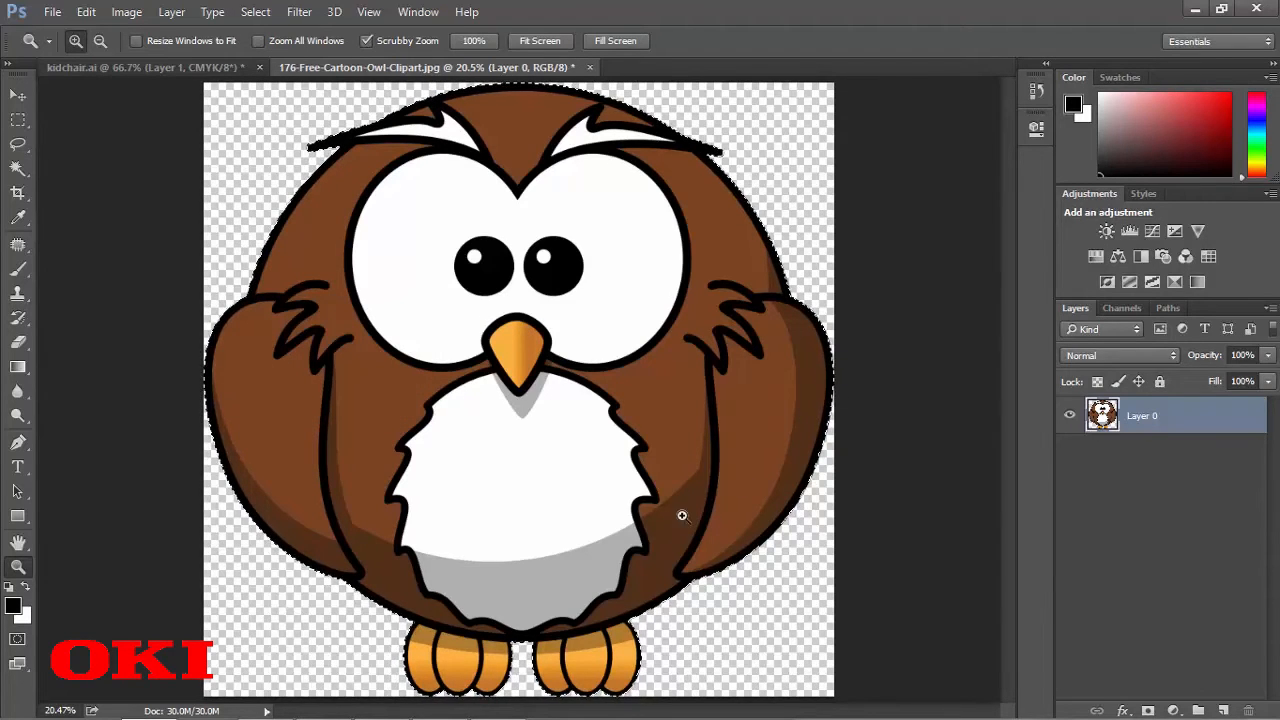
mouse_move(252, 272)
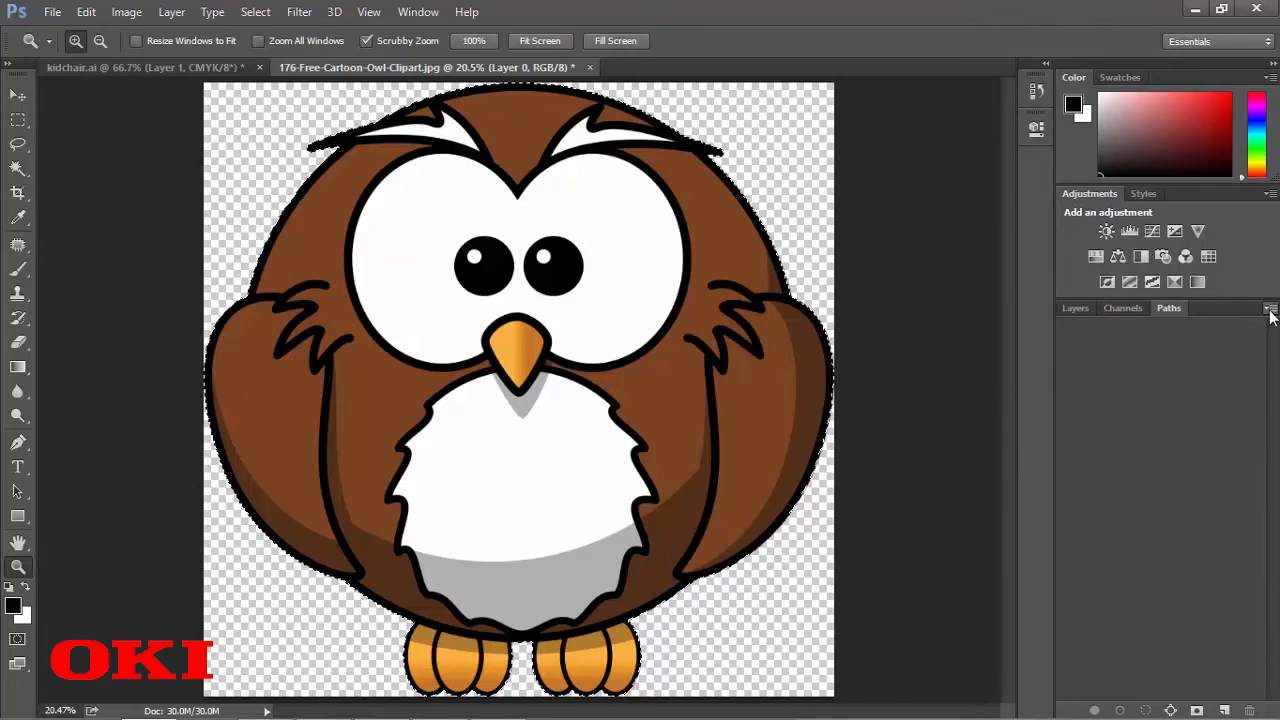
left_click(1270, 307)
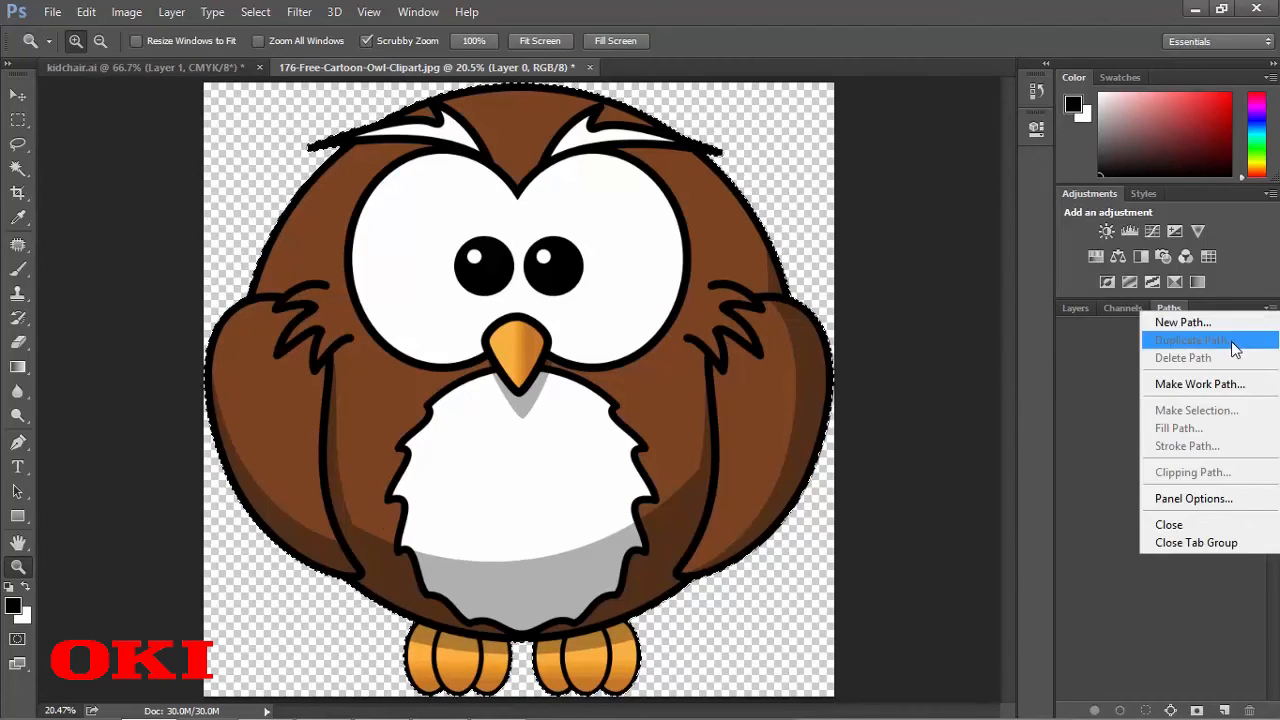
- Make a work path from the owl selection and save it as Path 1
left_click(1200, 384)
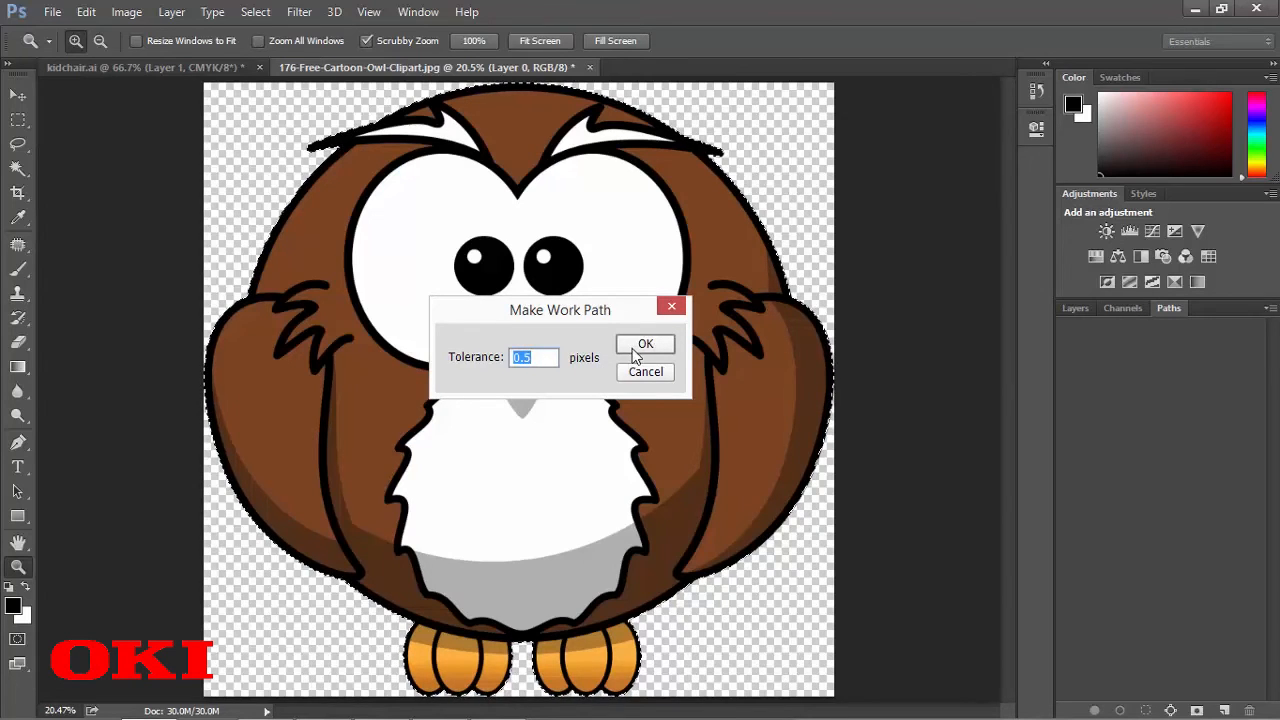
left_click(645, 343)
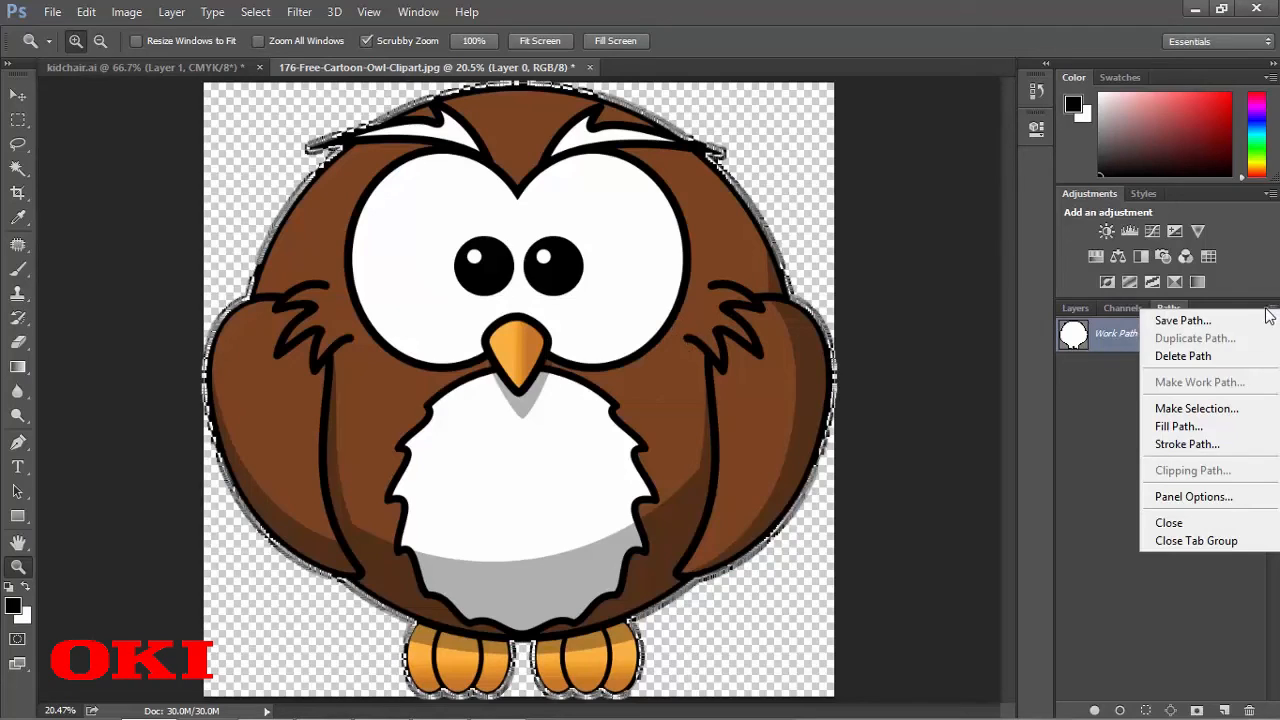
left_click(1182, 320)
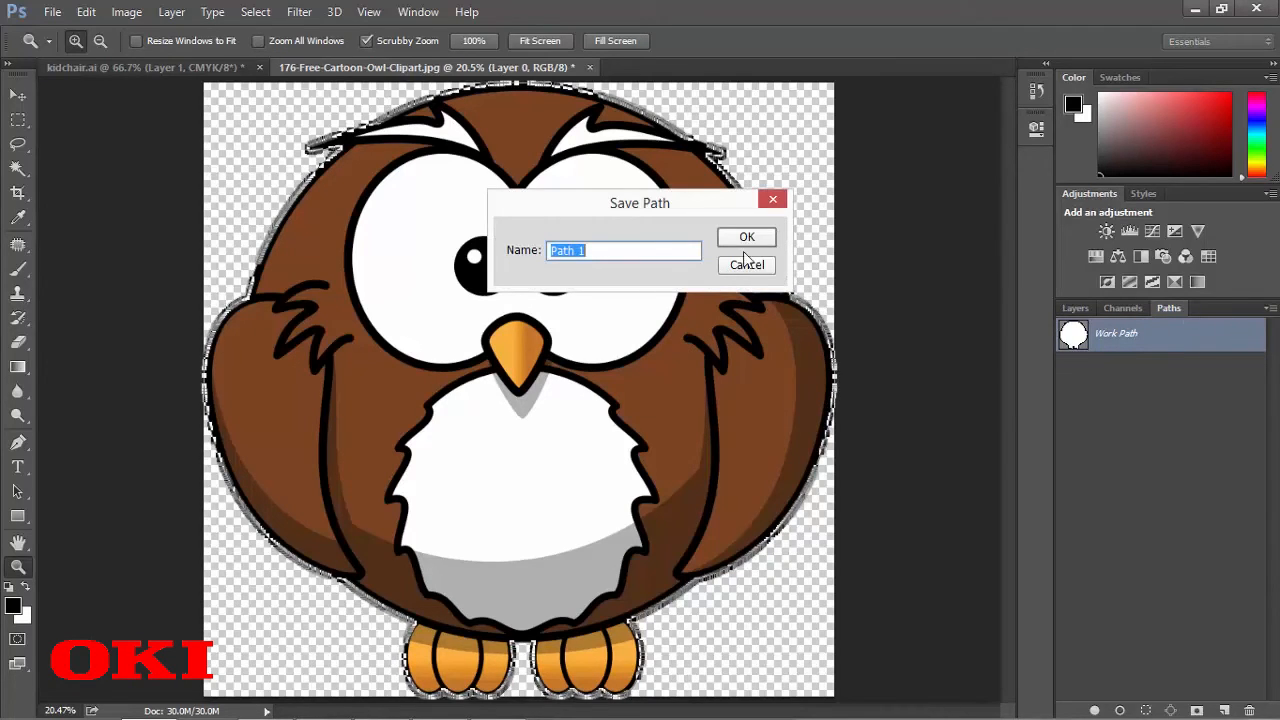
left_click(746, 237)
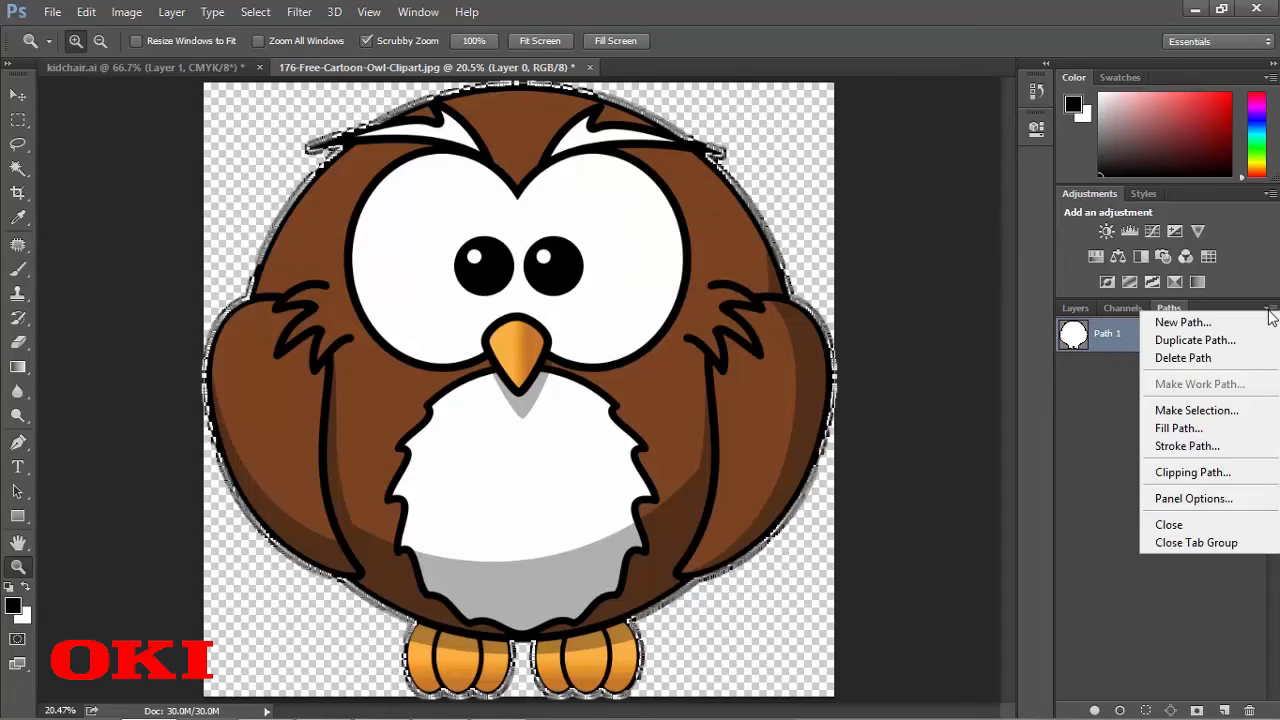
mouse_move(1192, 472)
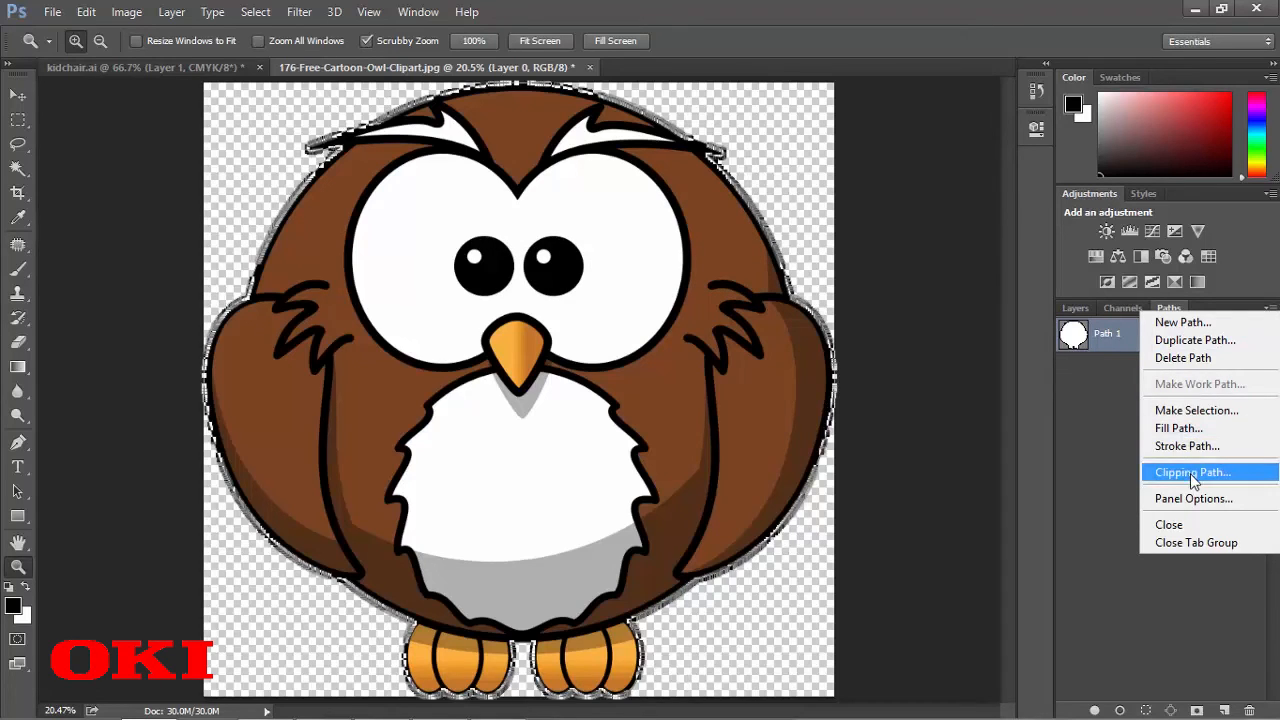
- Set Path 1 as the owl image's clipping path, entering a flatness value
left_click(1191, 471)
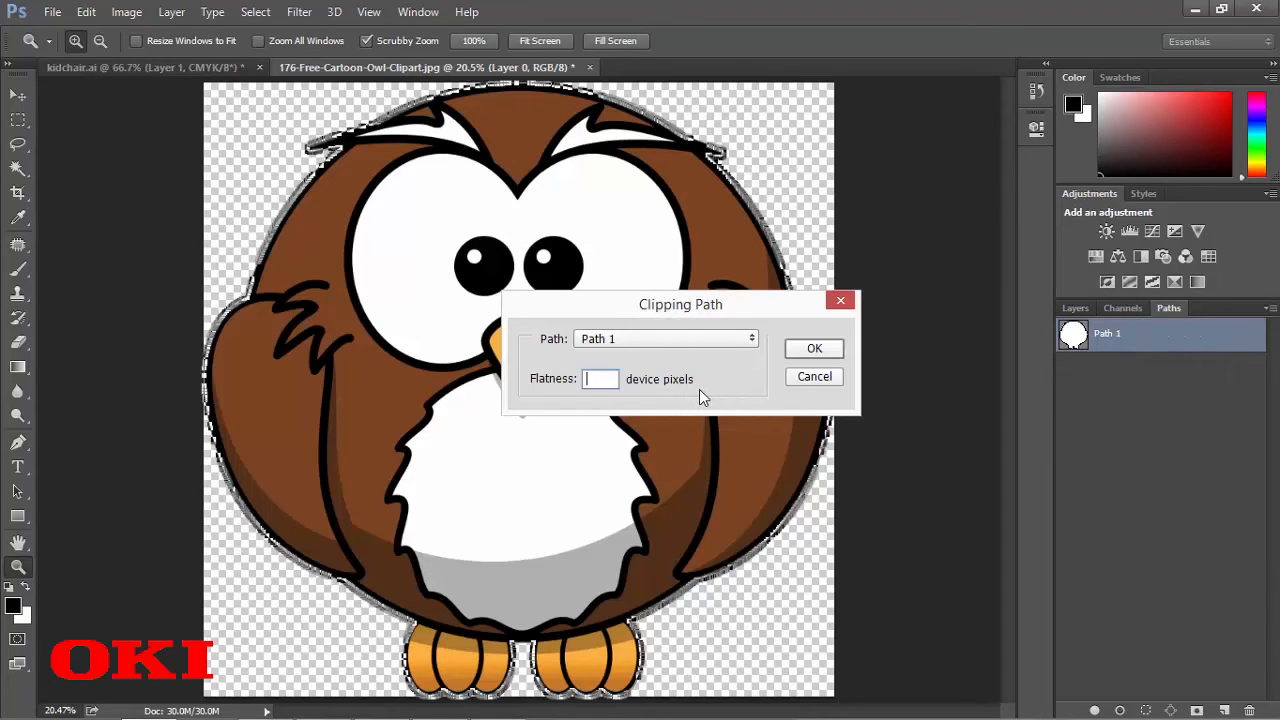
type("0.")
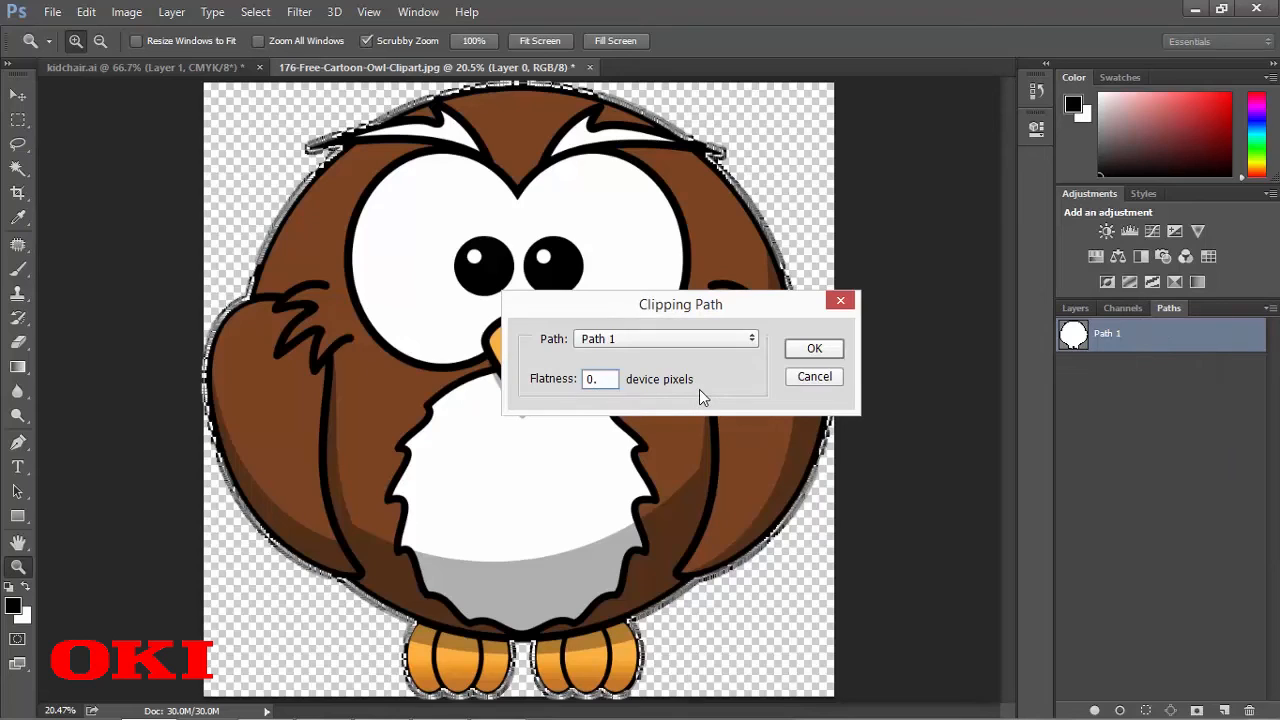
left_click(814, 348)
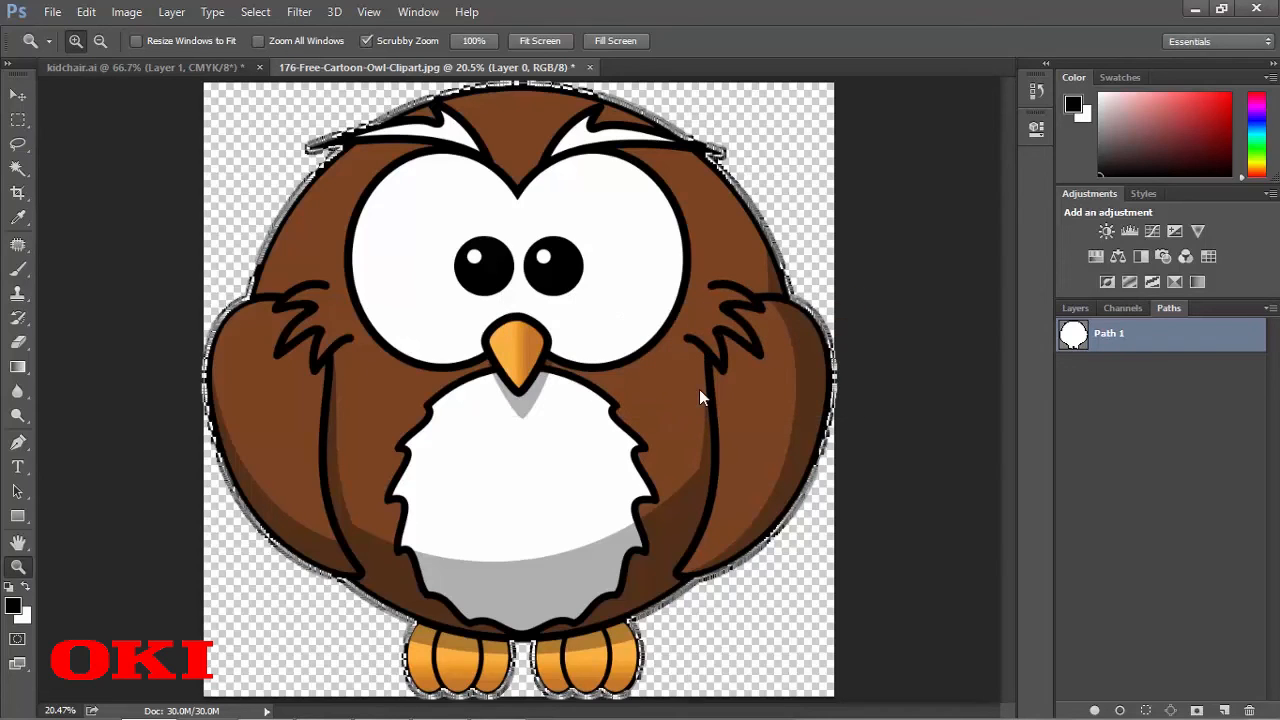
mouse_move(721, 318)
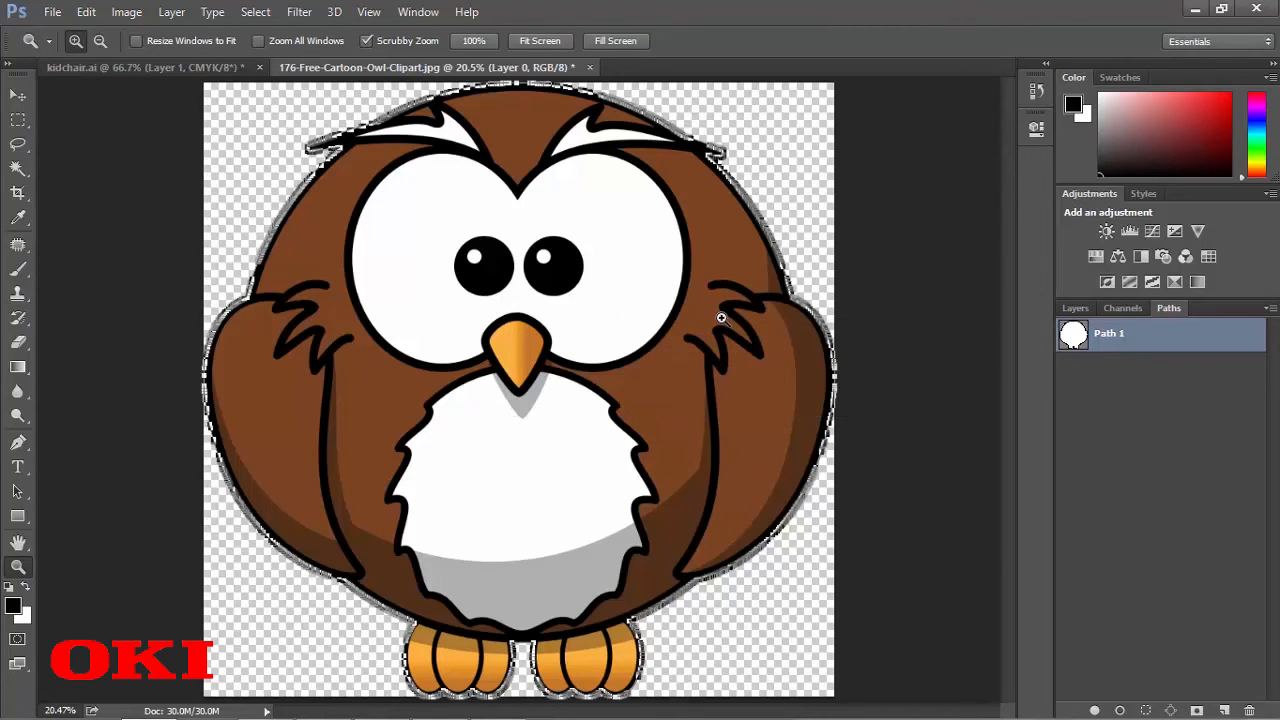